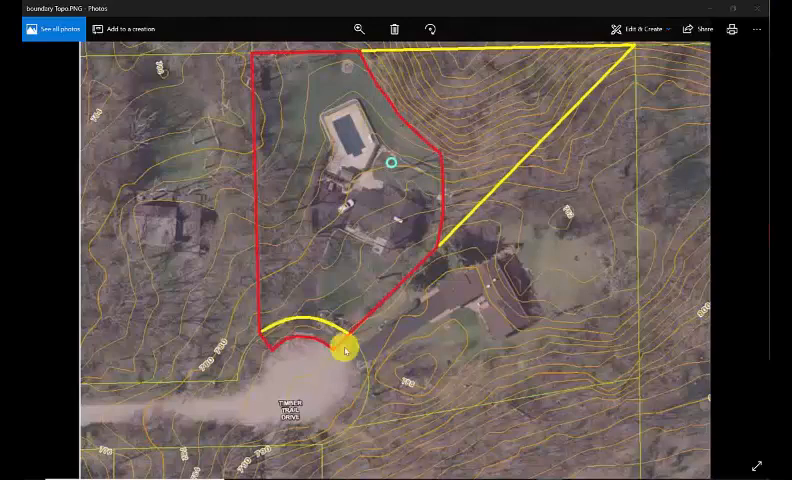
Move past 'boundary Topo.PNG' to the 'BUILDING HEIGHT DEFINITION.PNG' zoning page
left_click_drag(341, 349, 313, 184)
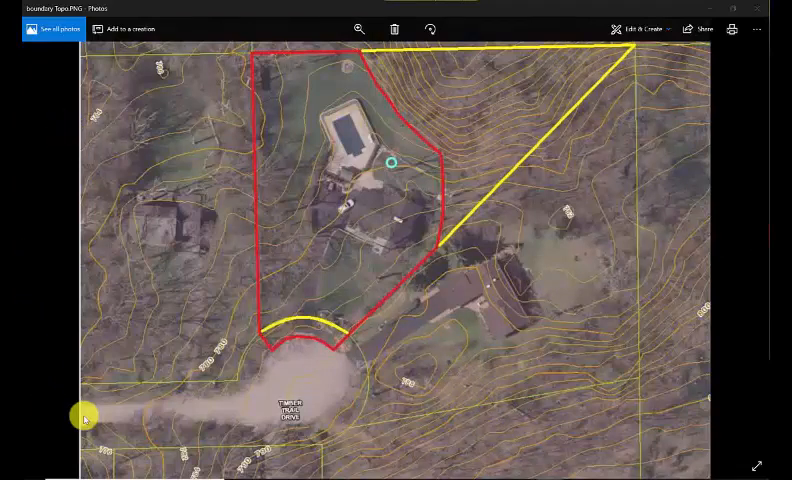
mouse_move(631, 424)
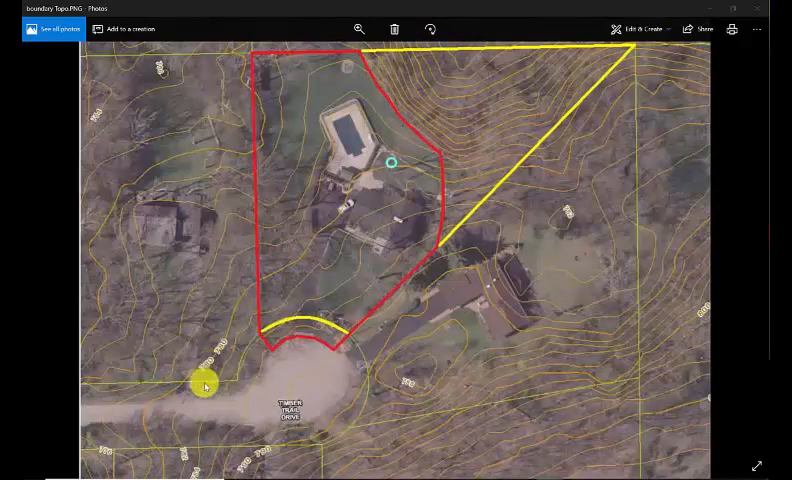
left_click_drag(205, 385, 343, 240)
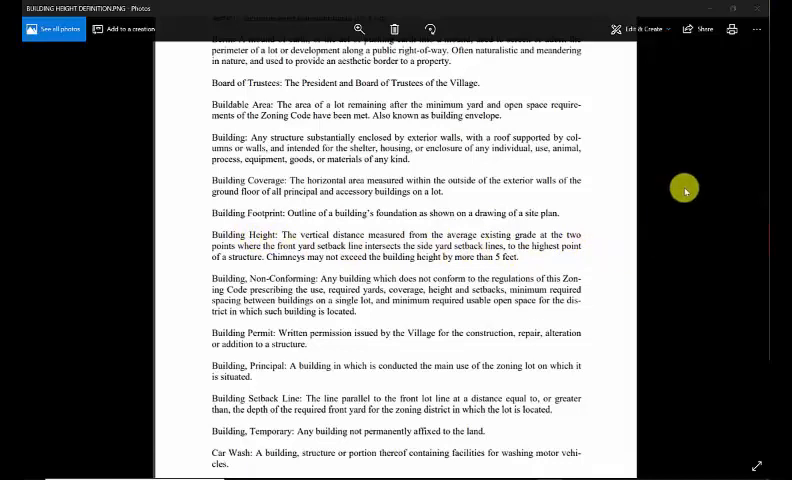
mouse_move(642, 166)
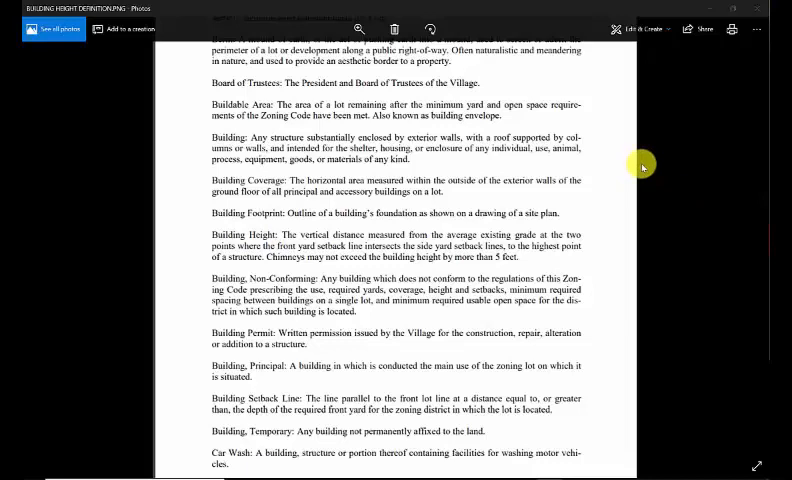
mouse_move(650, 288)
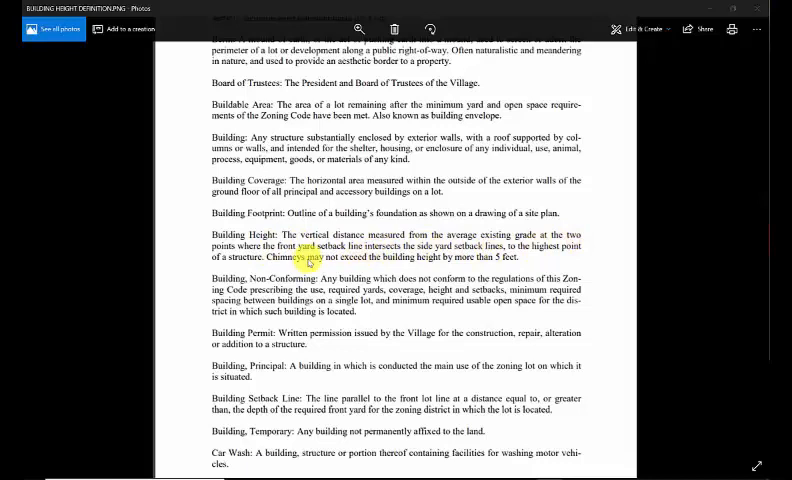
mouse_move(174, 238)
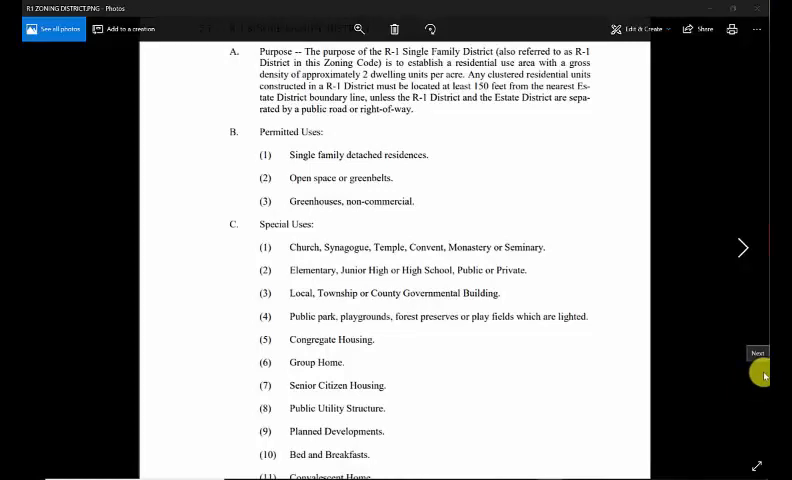
mouse_move(760, 374)
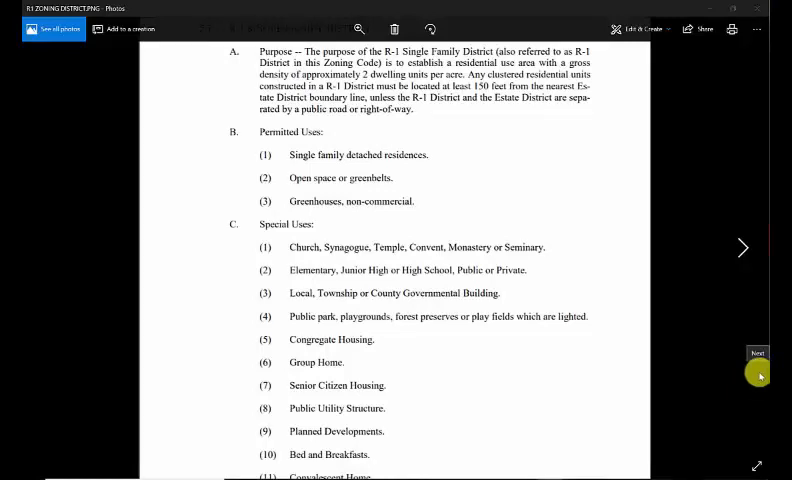
mouse_move(723, 349)
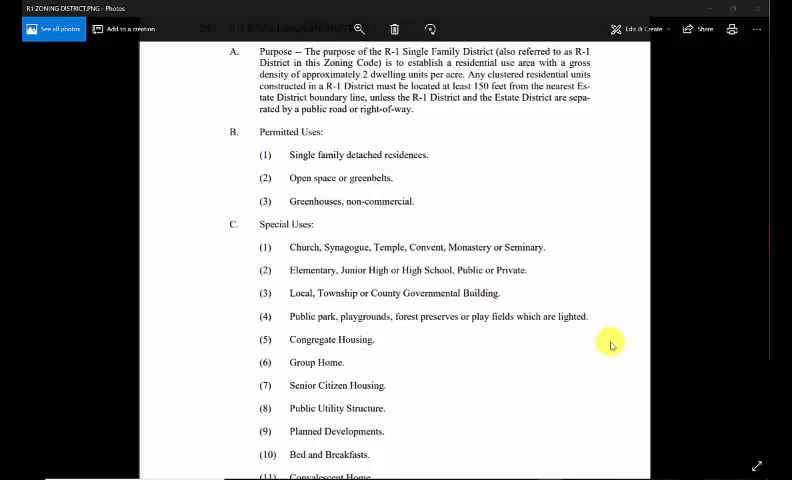
mouse_move(595, 370)
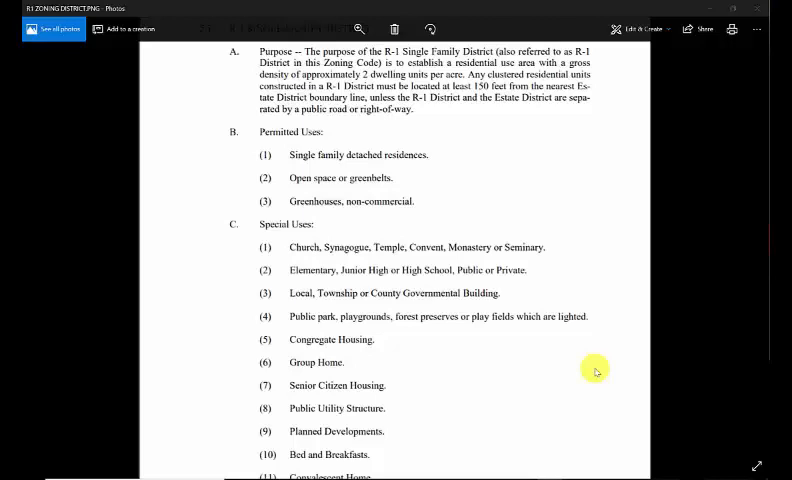
mouse_move(524, 317)
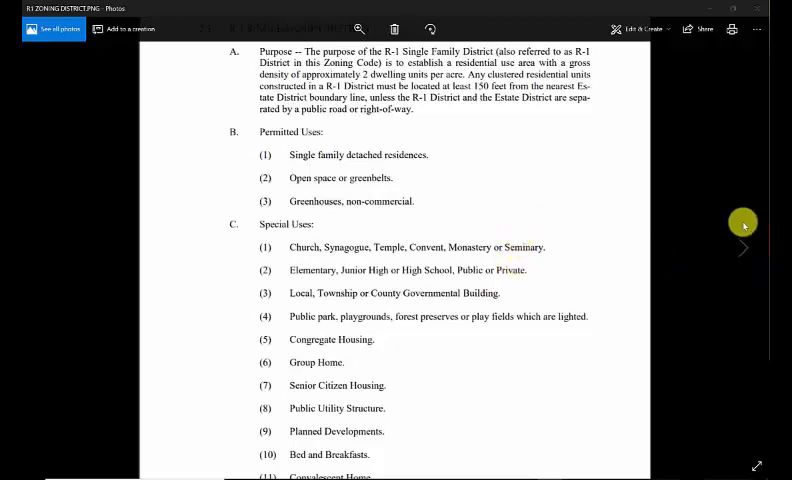
mouse_move(712, 171)
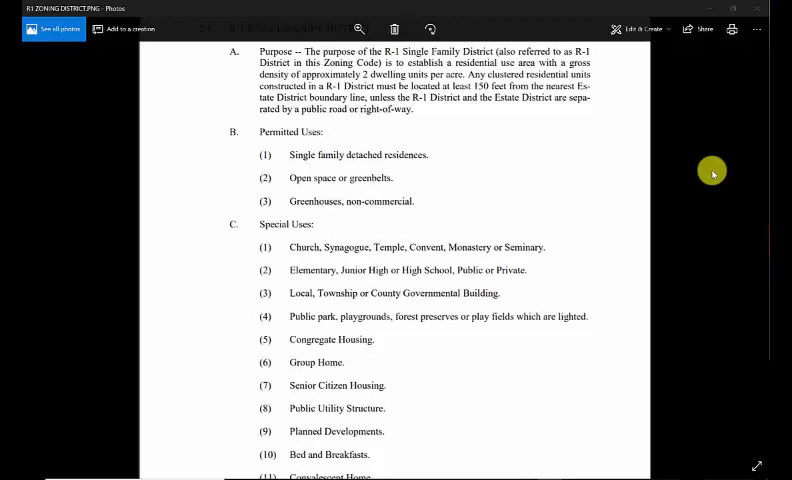
mouse_move(489, 33)
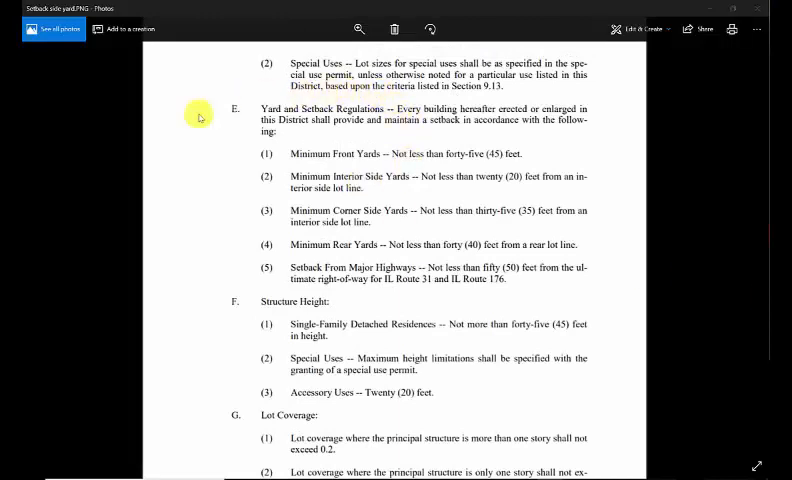
mouse_move(133, 373)
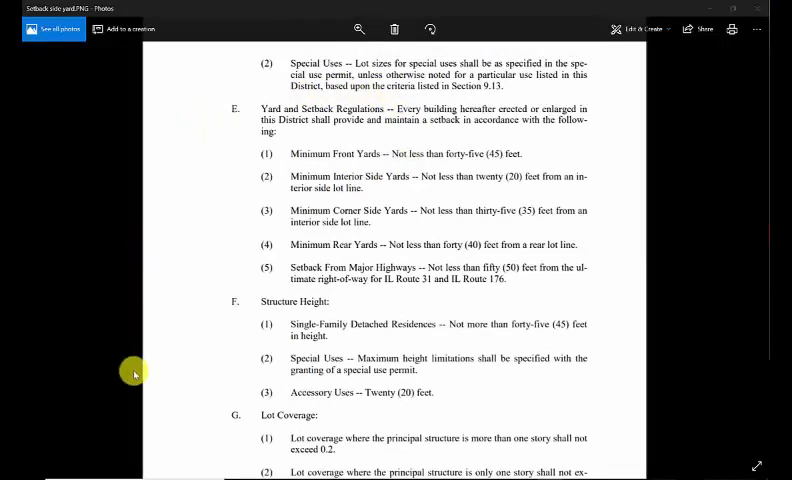
mouse_move(157, 302)
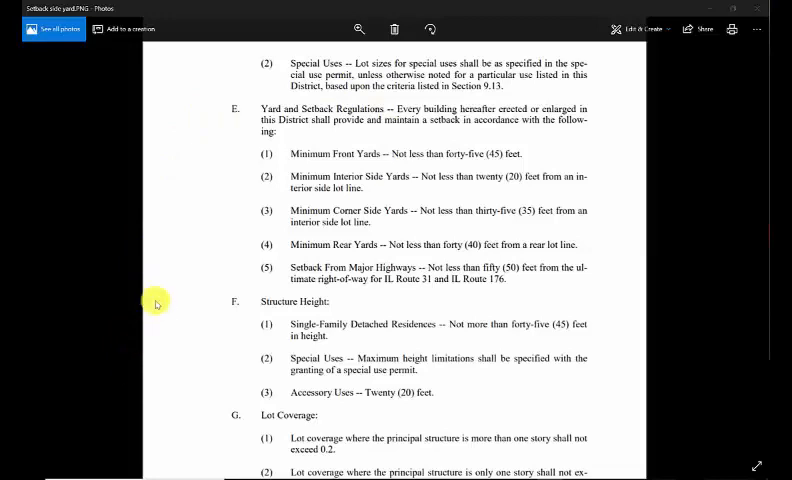
mouse_move(537, 167)
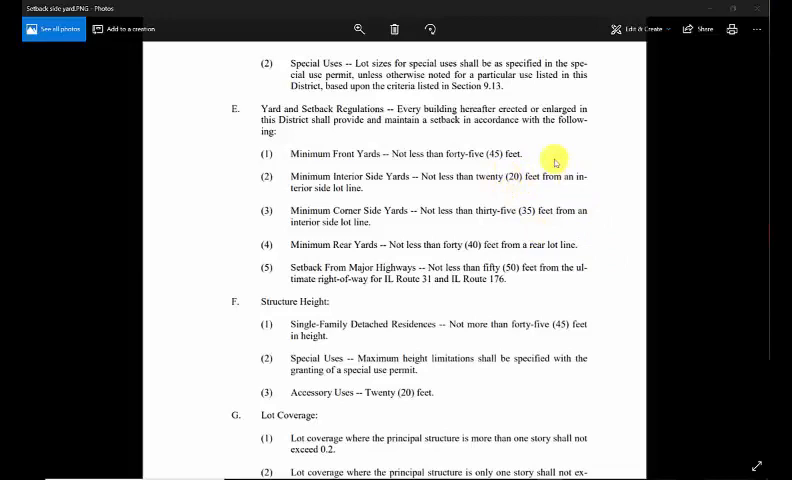
mouse_move(399, 428)
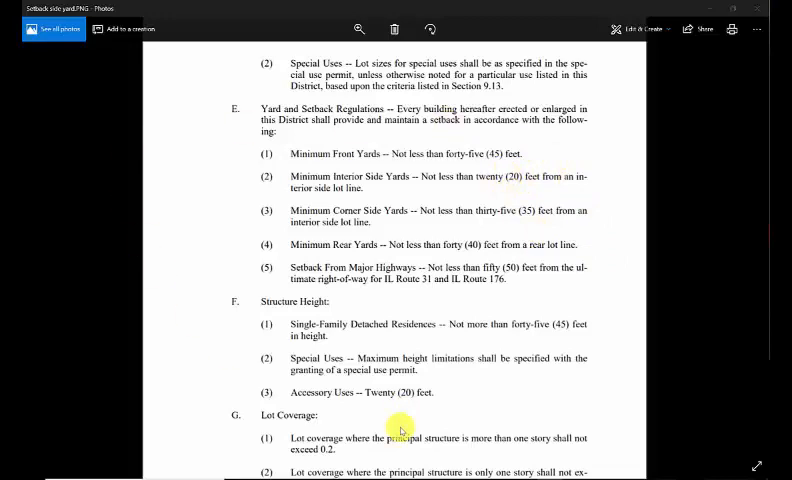
mouse_move(440, 398)
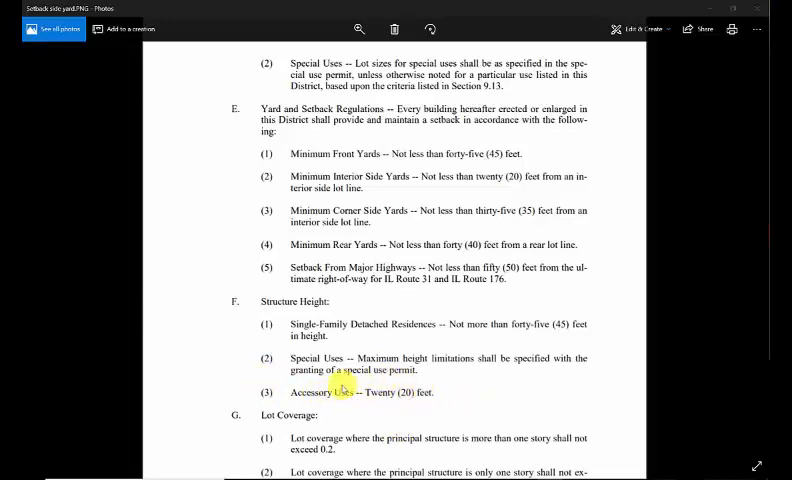
mouse_move(465, 398)
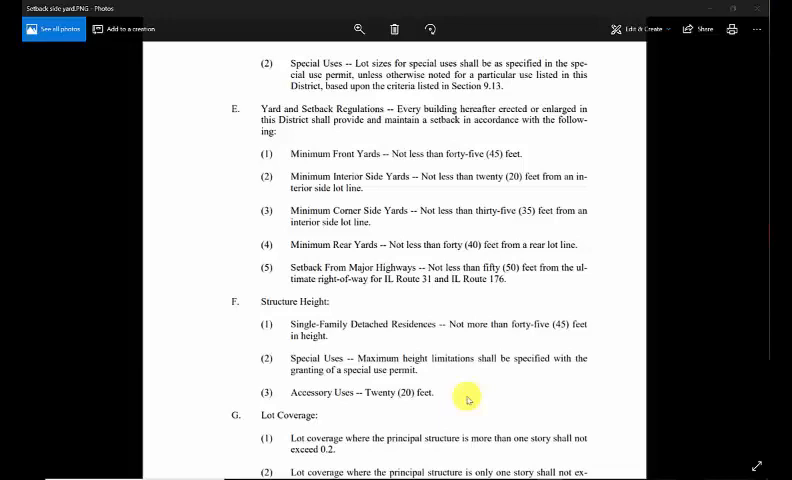
mouse_move(454, 398)
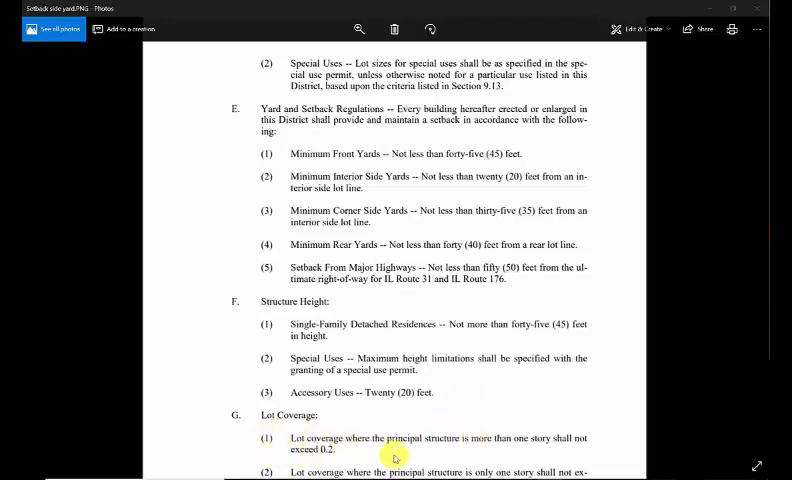
mouse_move(348, 452)
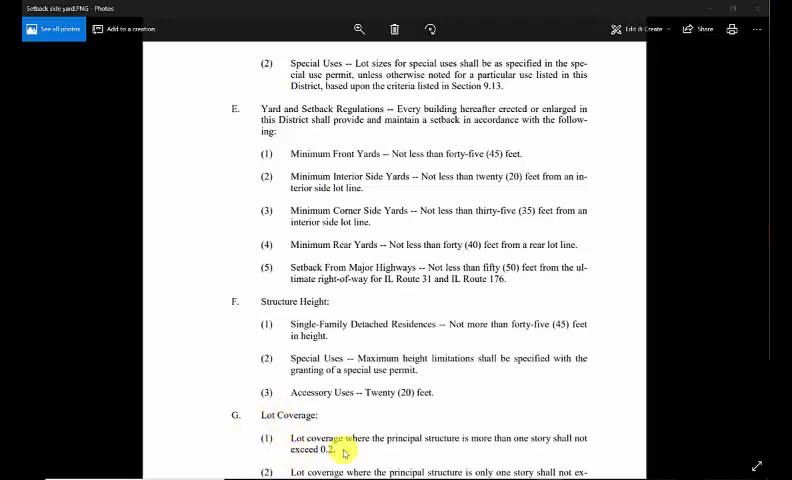
mouse_move(489, 441)
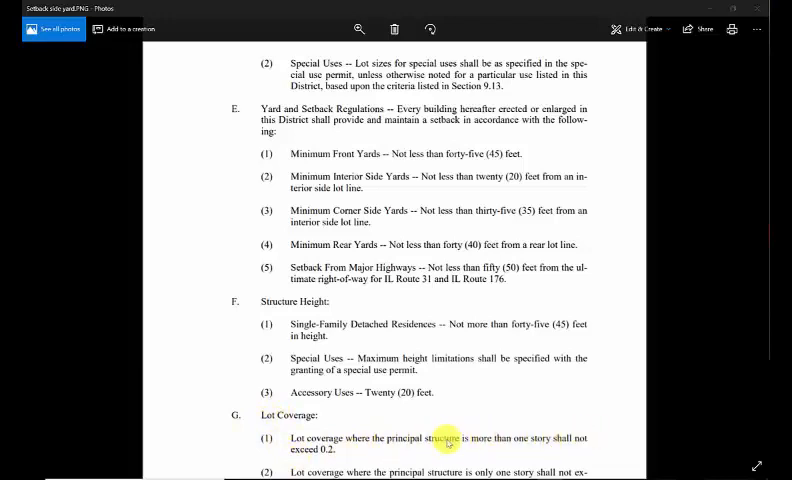
mouse_move(324, 452)
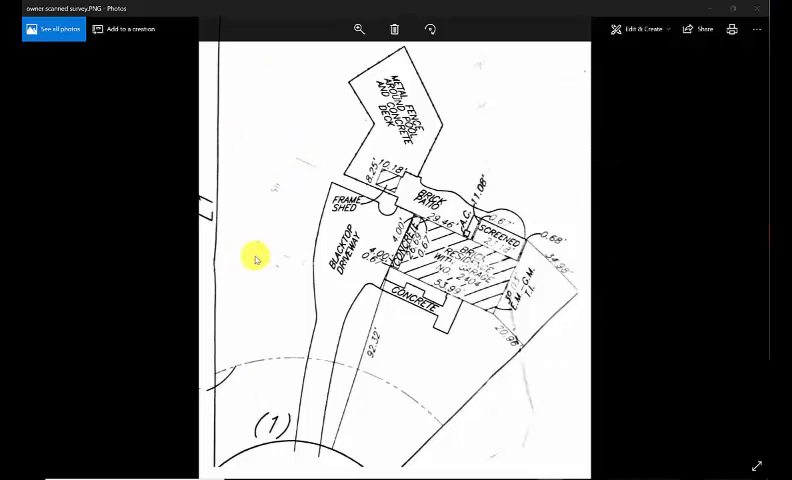
mouse_move(193, 356)
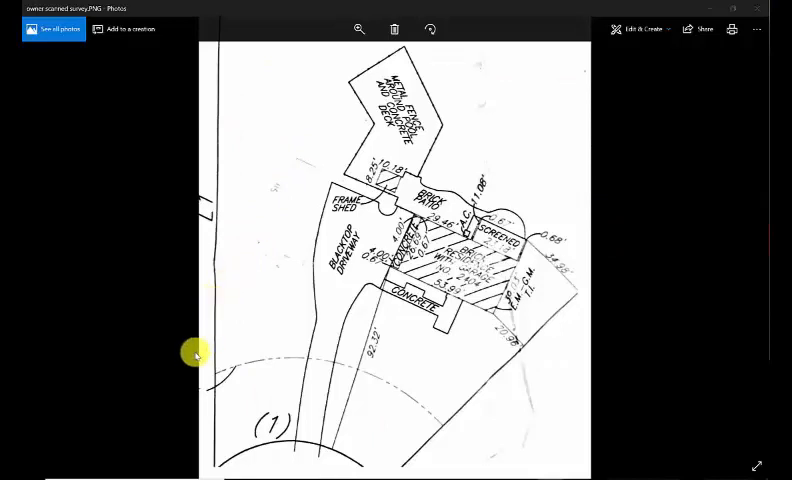
mouse_move(201, 346)
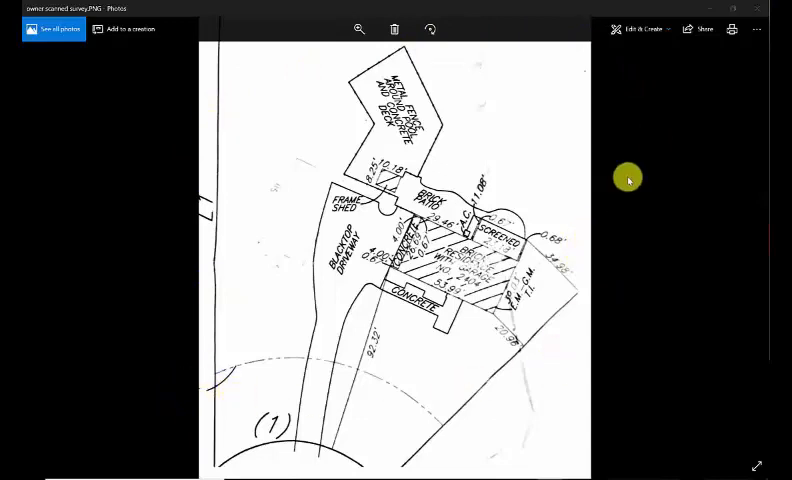
mouse_move(257, 240)
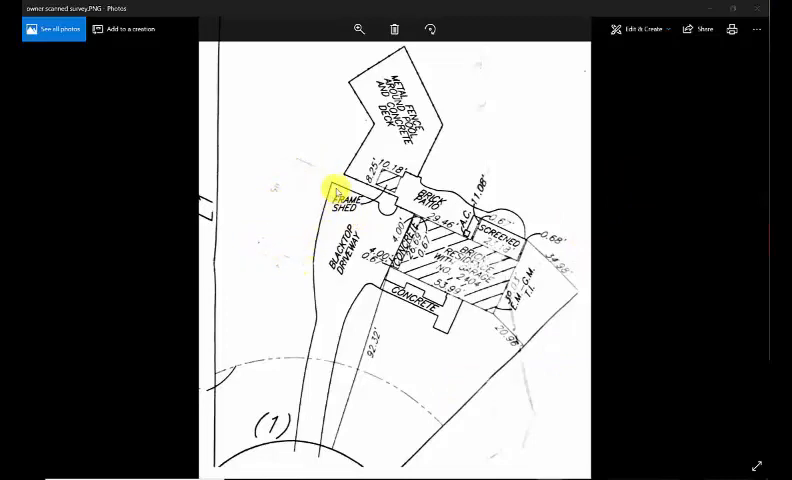
mouse_move(313, 403)
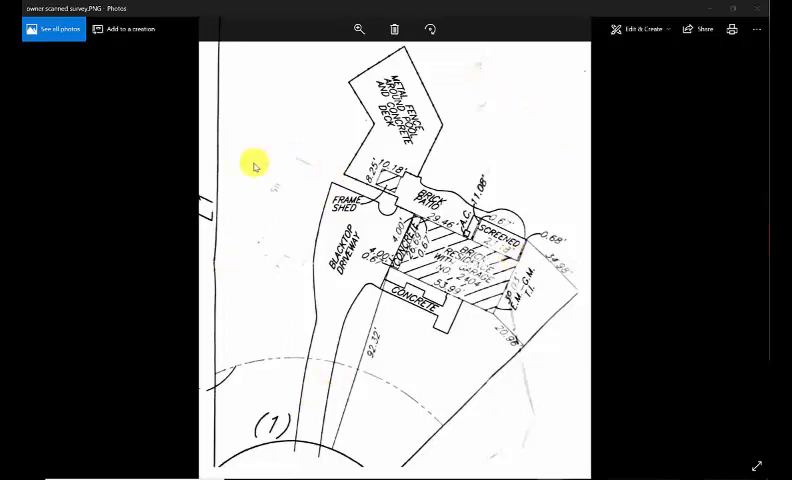
mouse_move(269, 156)
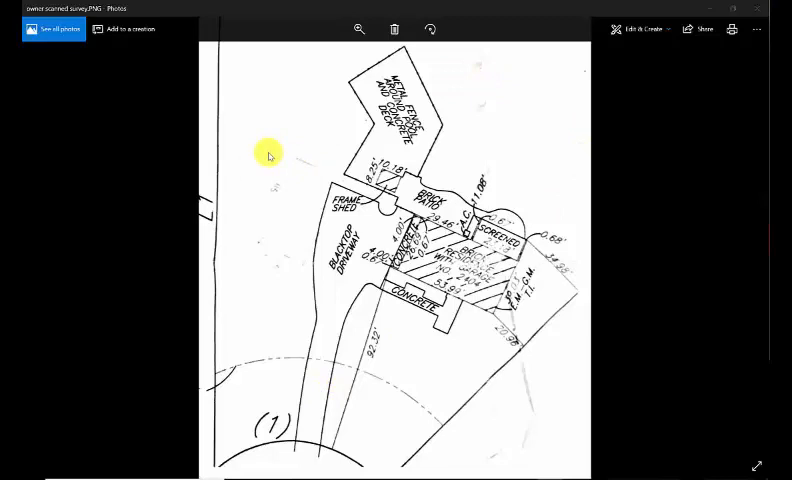
mouse_move(574, 117)
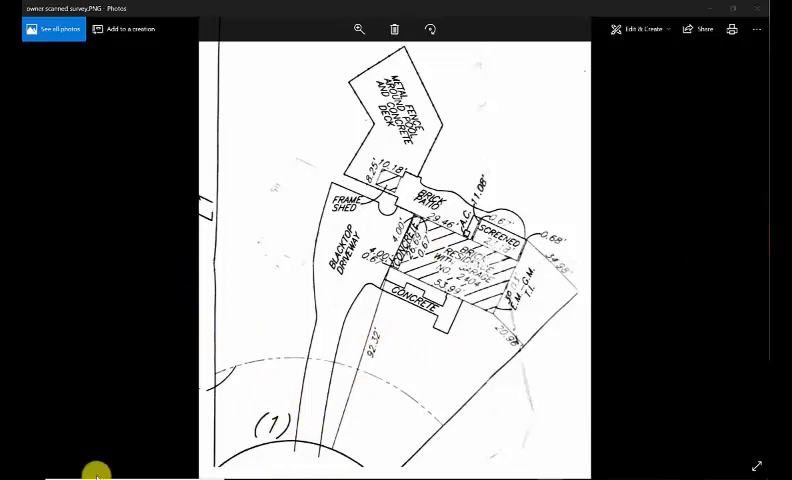
mouse_move(251, 116)
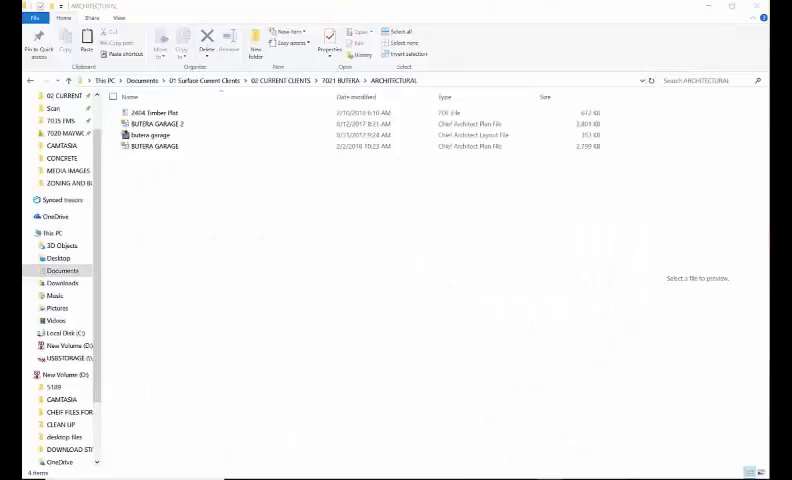
mouse_move(514, 192)
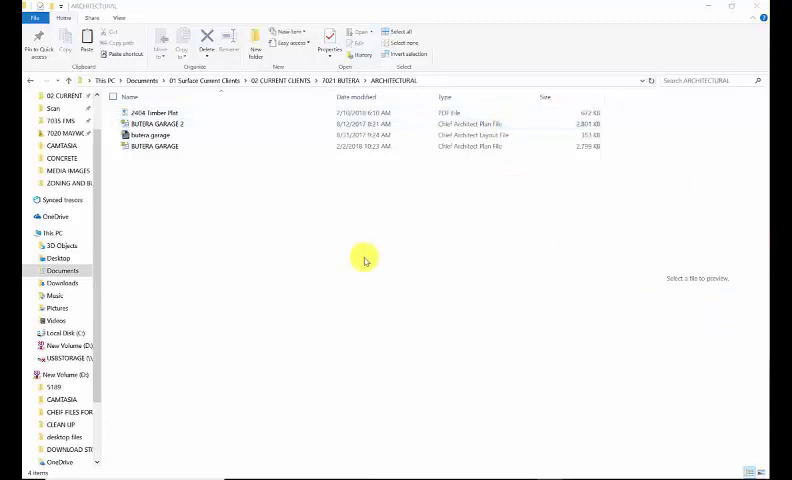
mouse_move(359, 251)
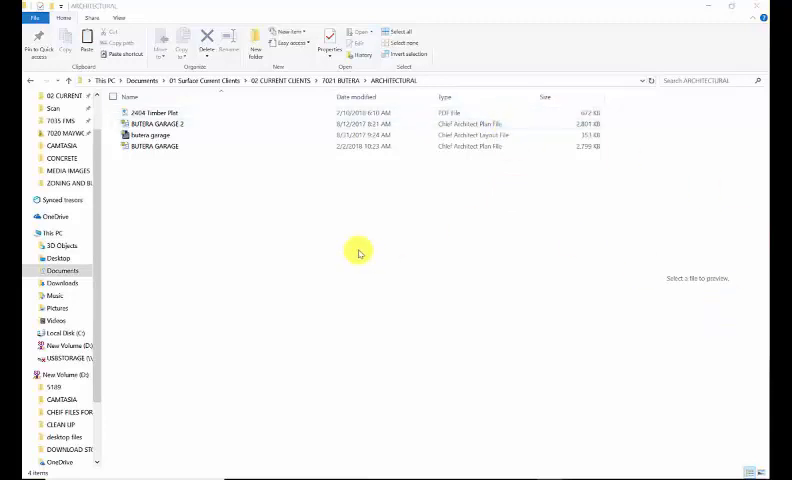
mouse_move(376, 80)
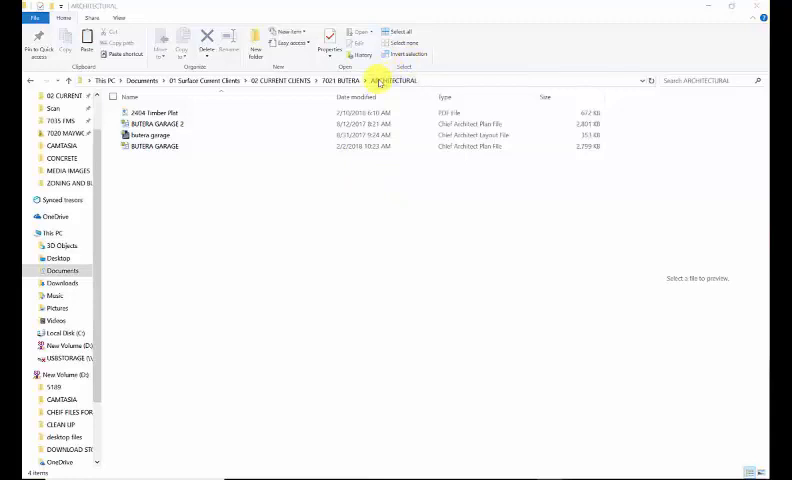
Open the '2404 Timber Plat' PDF from the ARCHITECTURAL folder
left_click(155, 146)
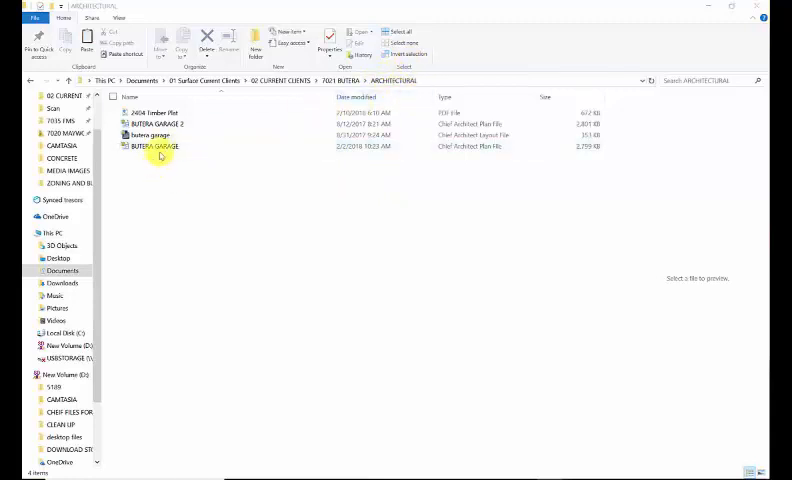
left_click(152, 135)
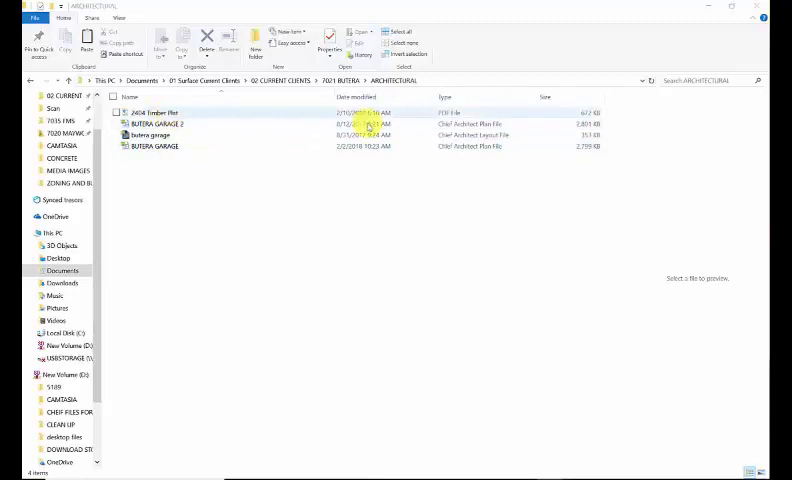
double_click(150, 111)
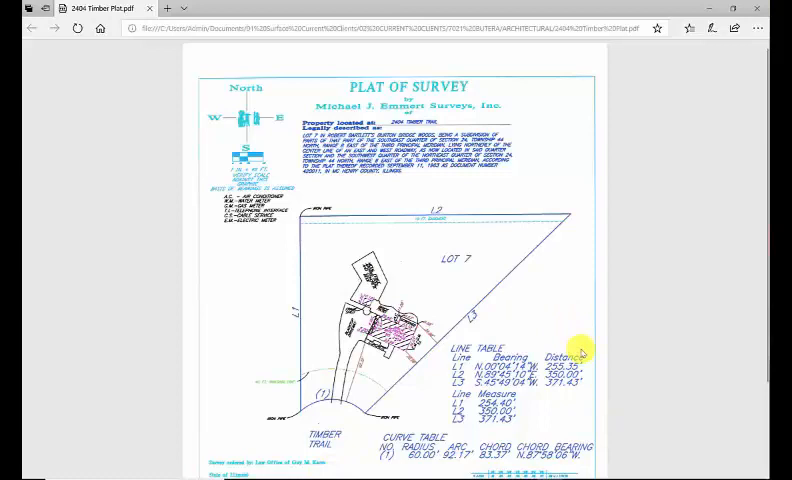
mouse_move(658, 248)
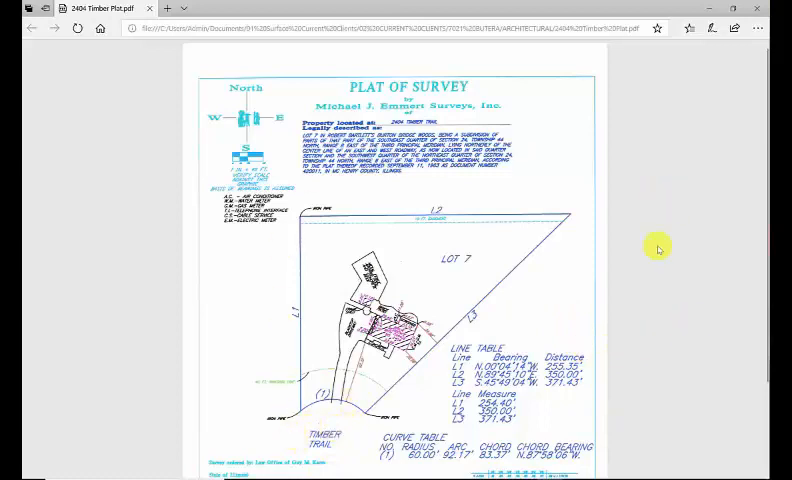
mouse_move(352, 445)
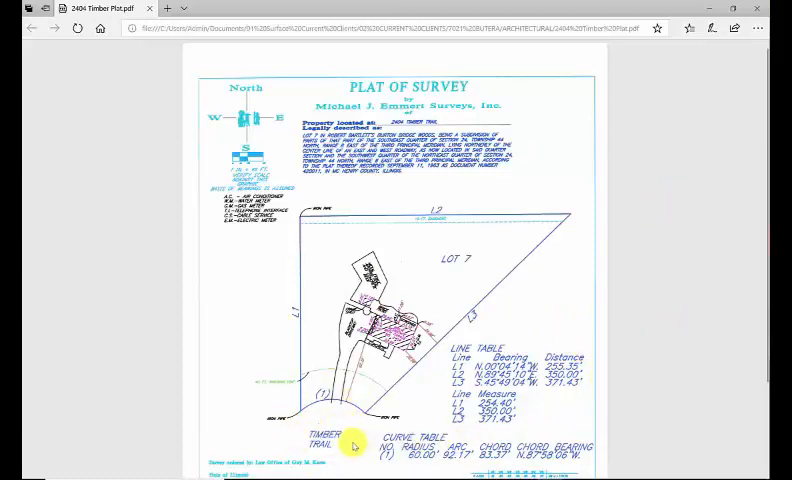
mouse_move(603, 108)
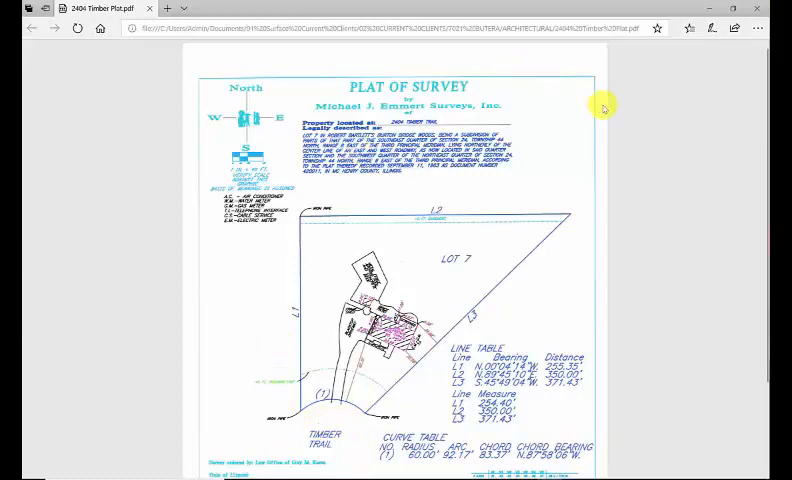
mouse_move(612, 122)
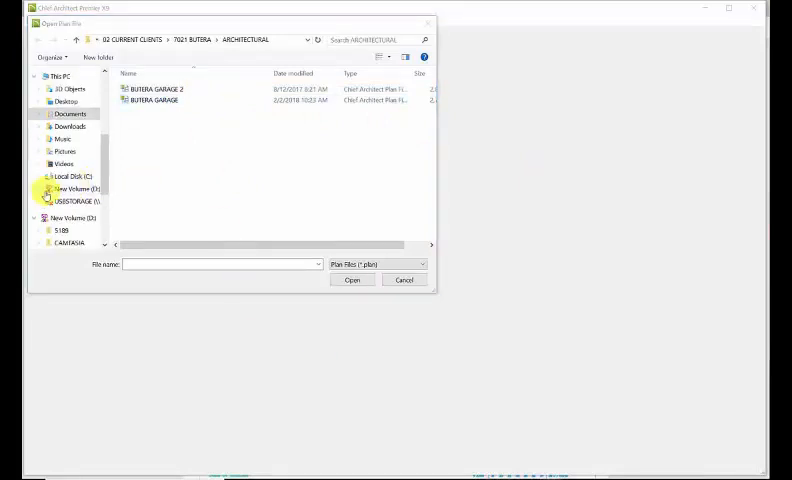
Open the BUTERA GARAGE plan from the Open Plan File dialog
left_click(155, 101)
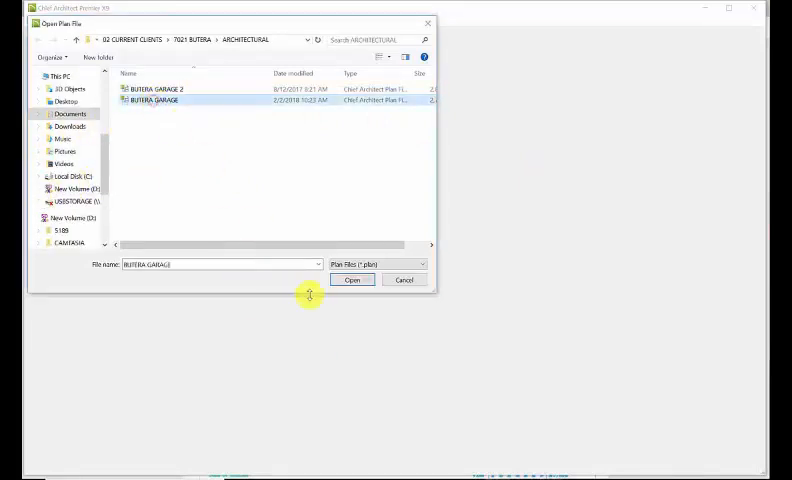
left_click(352, 279)
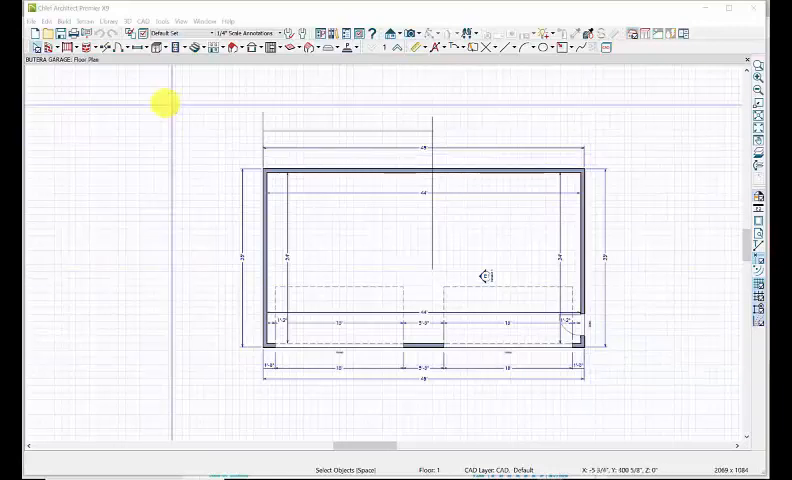
Create a Perspective Full Overview and orbit to the gable end, doors and an angled front
left_click(135, 20)
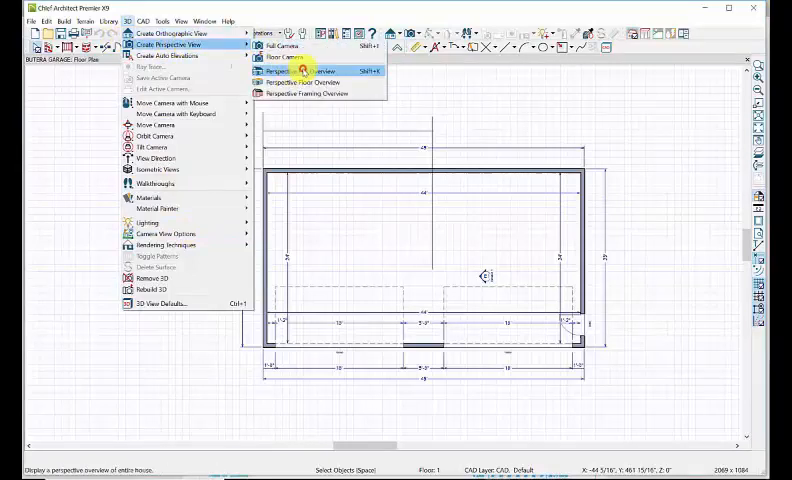
left_click(300, 71)
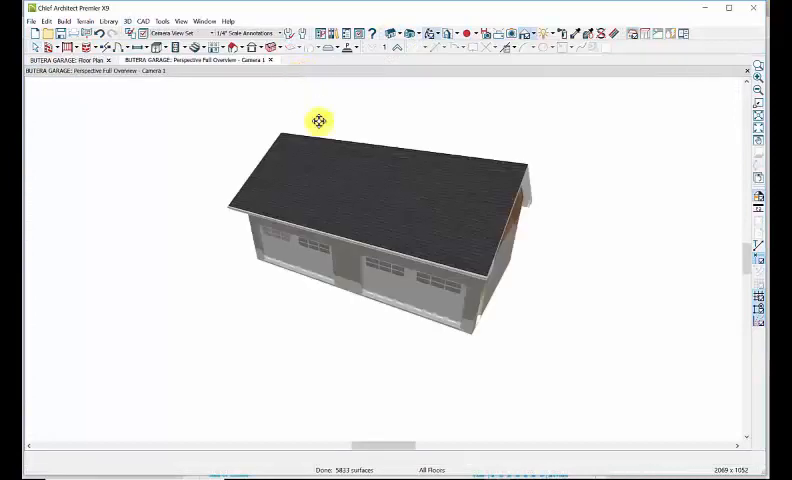
left_click_drag(318, 120, 457, 125)
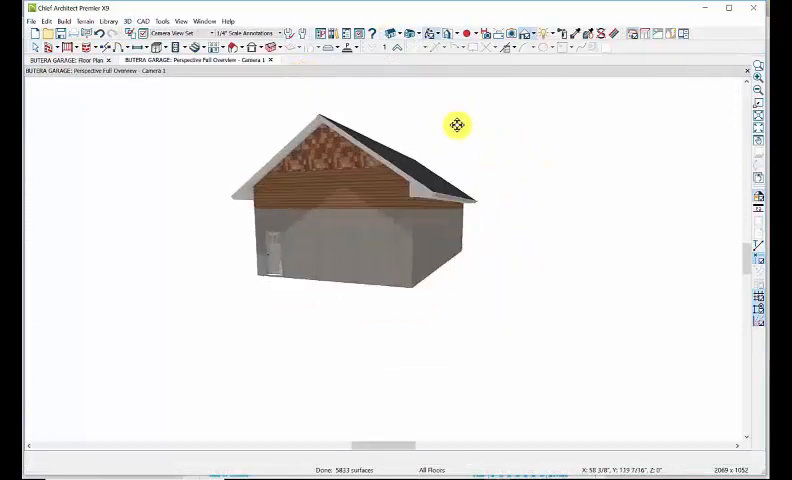
left_click_drag(457, 125, 598, 94)
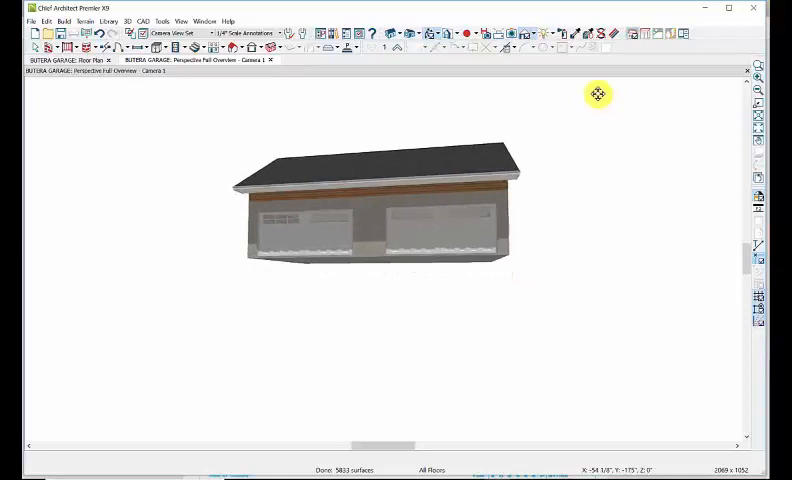
left_click_drag(597, 94, 447, 170)
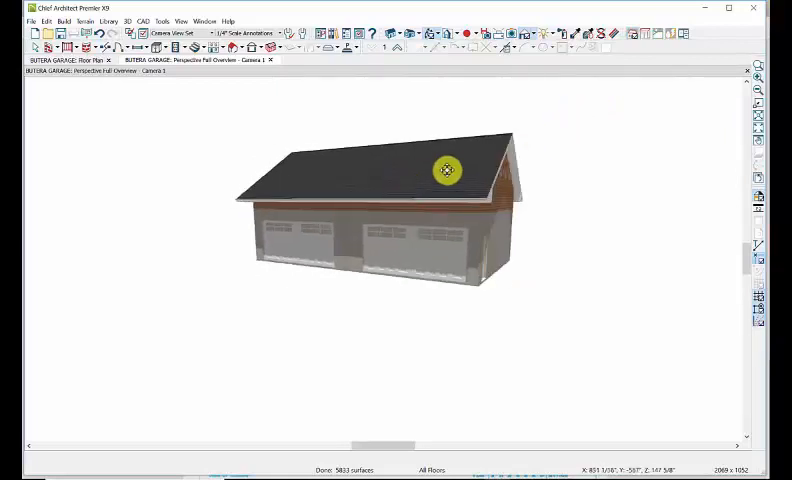
left_click_drag(447, 170, 366, 191)
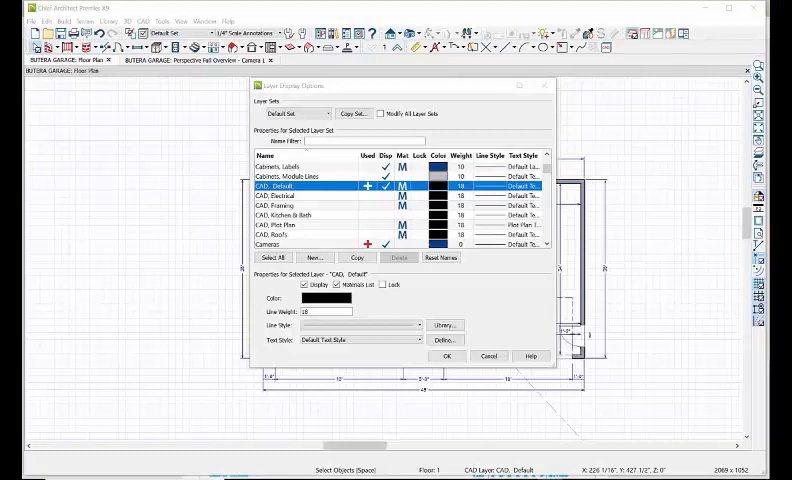
mouse_move(173, 336)
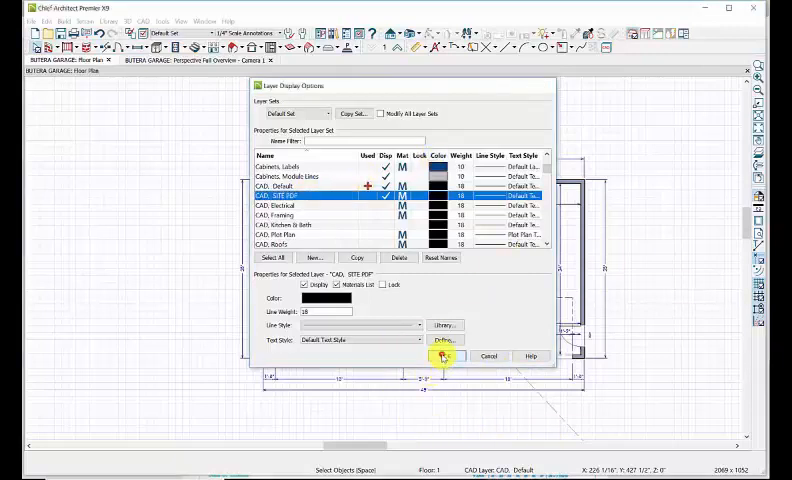
Make CAD, SITE PDF the current layer and apply the Plot Plan Set
left_click(443, 356)
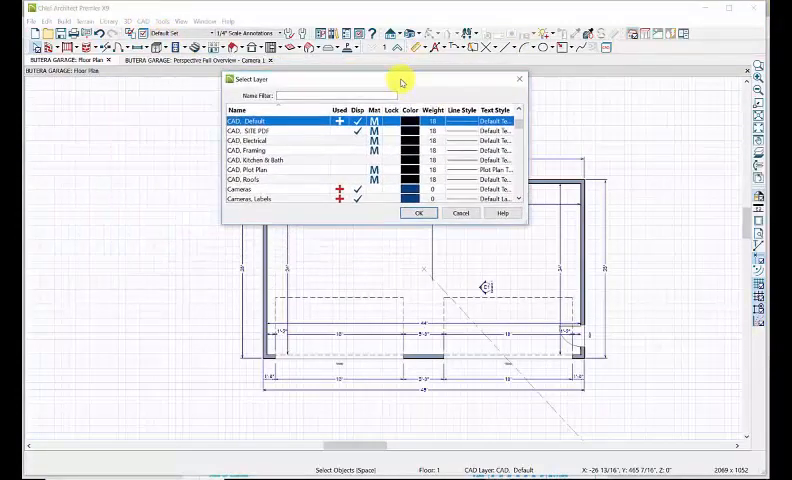
left_click(260, 131)
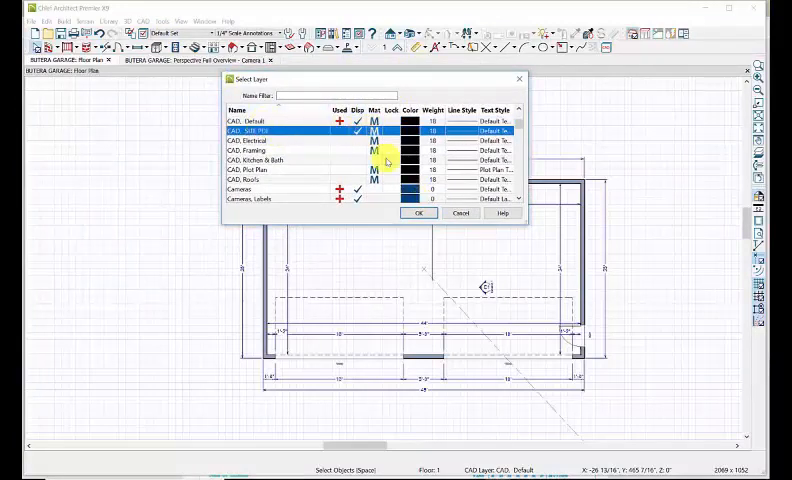
left_click(418, 213)
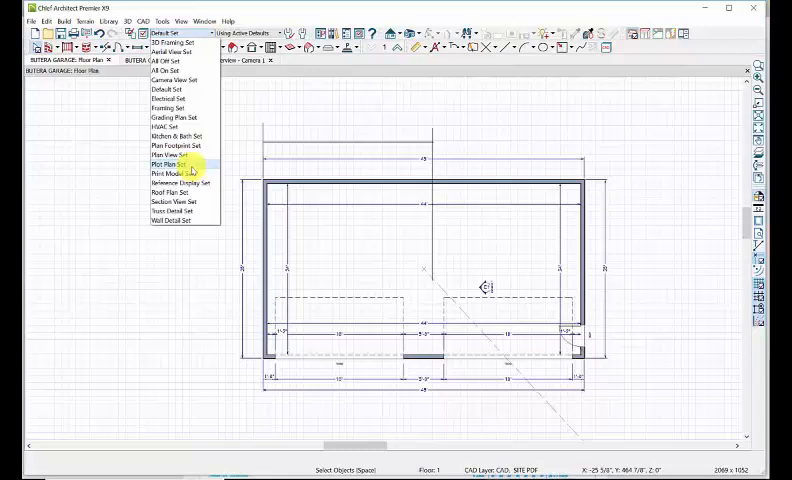
left_click(171, 165)
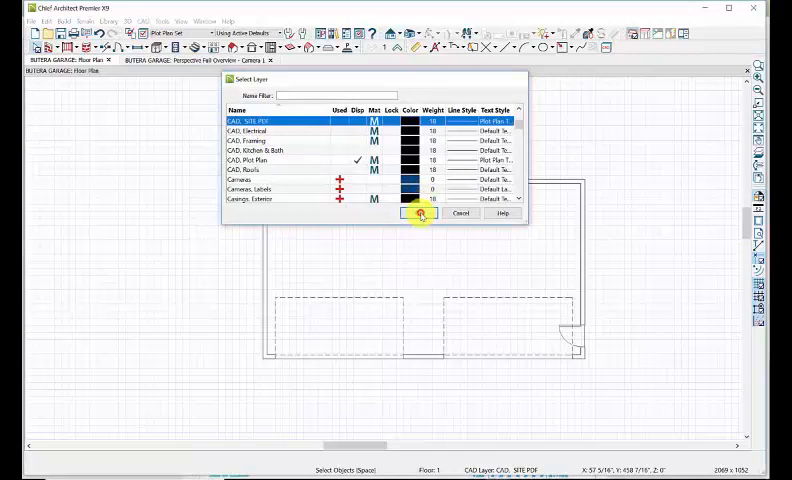
left_click(415, 213)
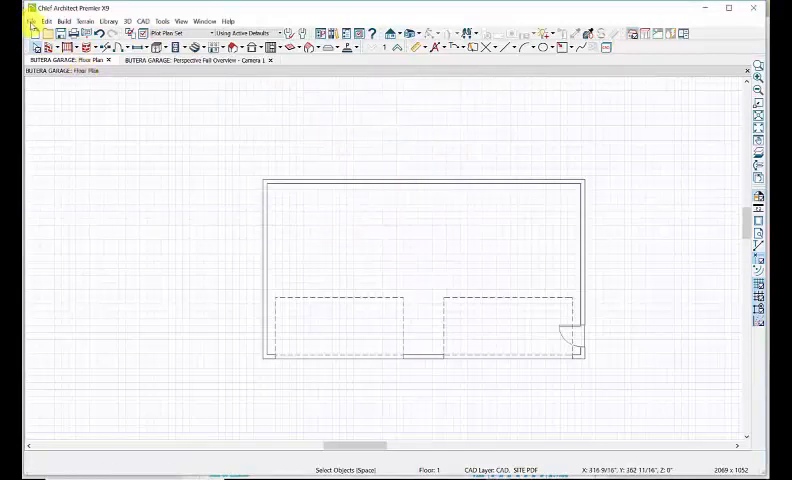
Choose Import PDF and select '2404 Timber Plat' from 7021 BUTERA > ARCHITECTURAL
left_click(33, 20)
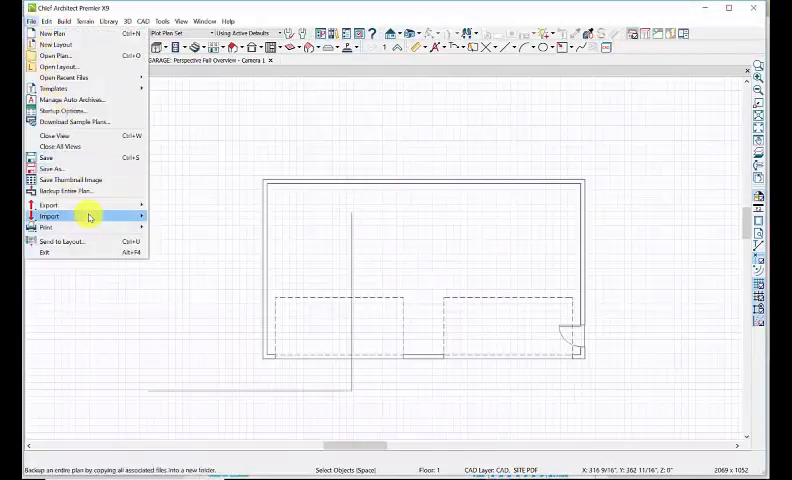
left_click(48, 215)
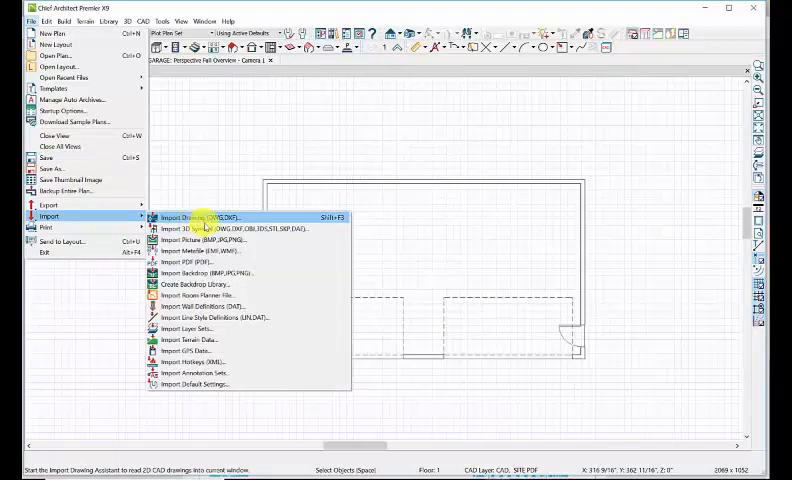
mouse_move(215, 239)
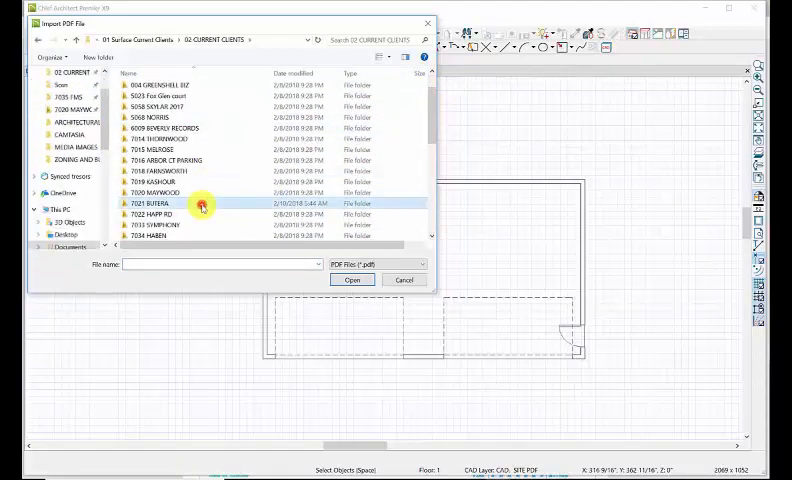
double_click(148, 204)
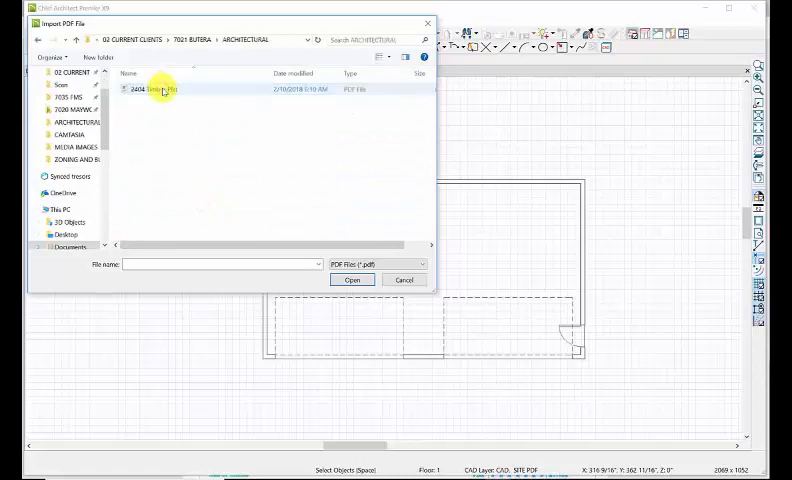
left_click(157, 90)
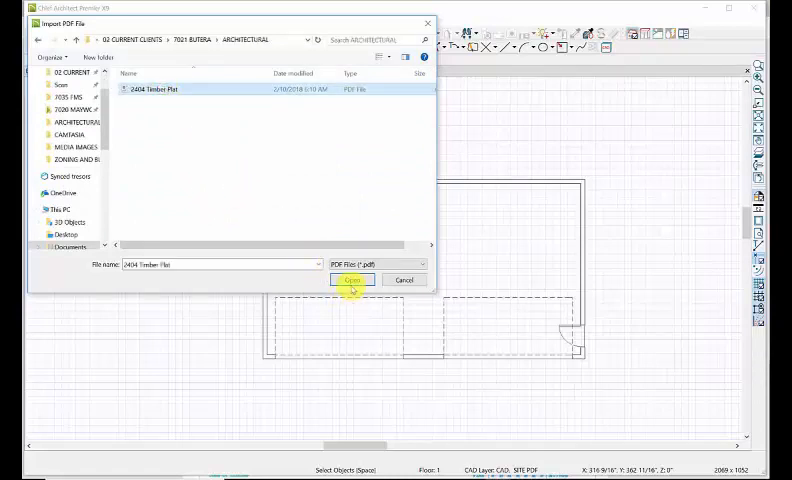
left_click(352, 280)
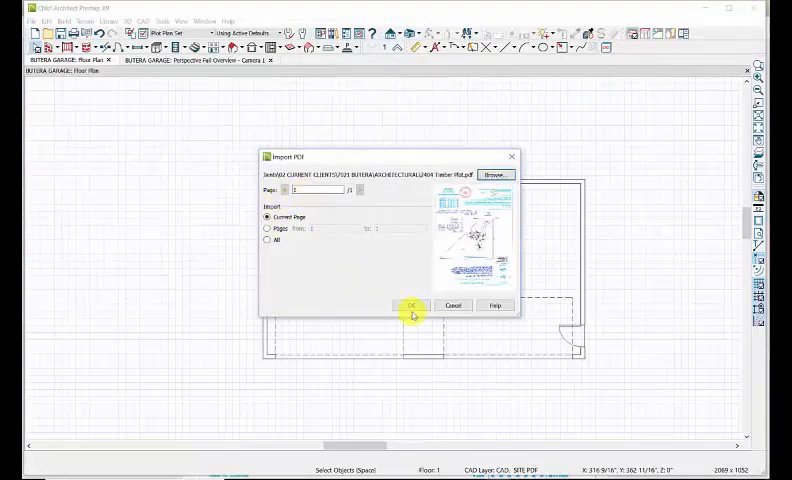
Import the current PDF page and turn on the CAD, SITE PDF layer display
left_click(411, 305)
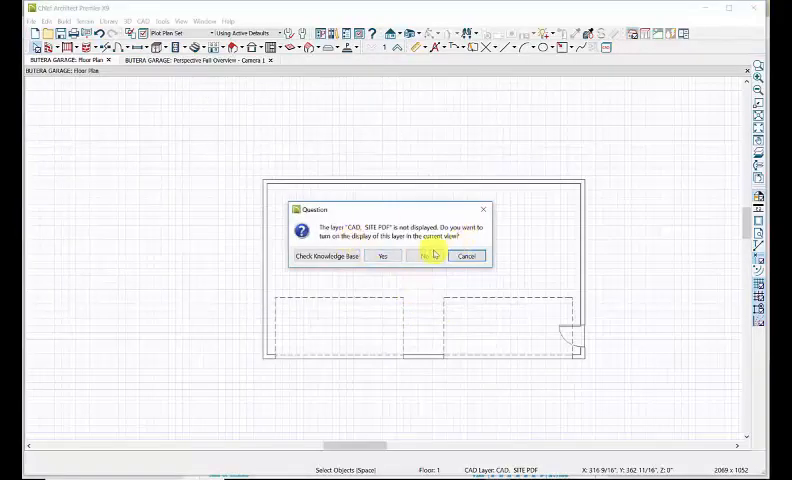
mouse_move(382, 260)
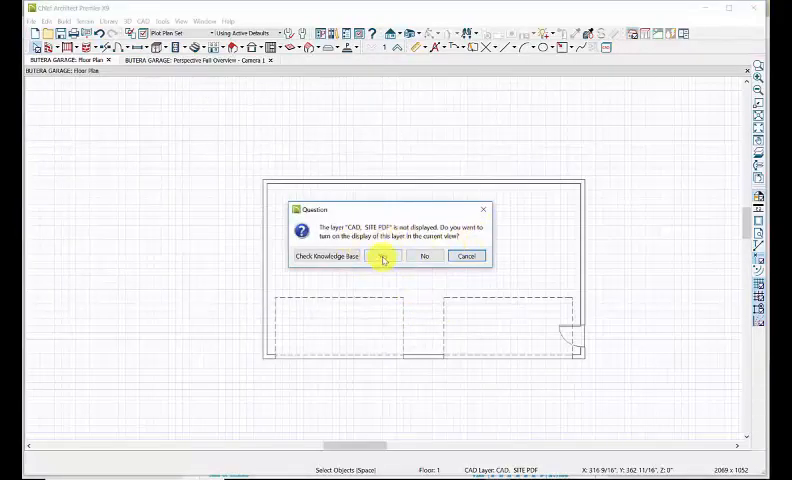
left_click(394, 256)
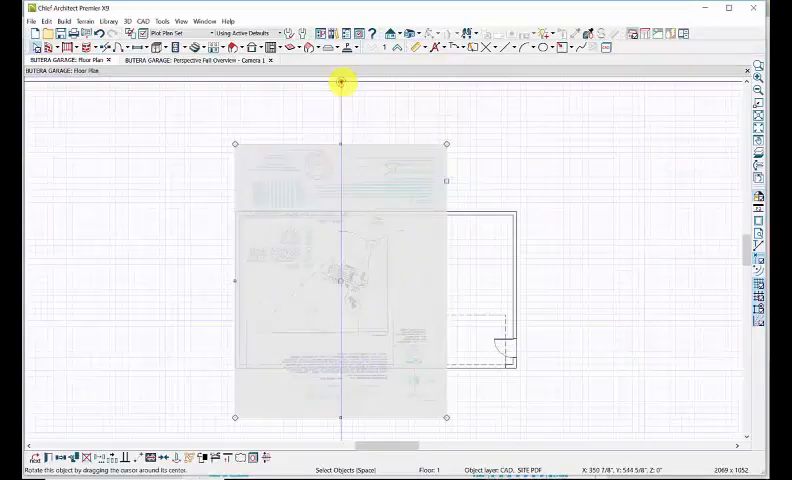
Drag the PDF's handle to stretch it over the garage, then open the layer set list
left_click_drag(343, 82, 330, 378)
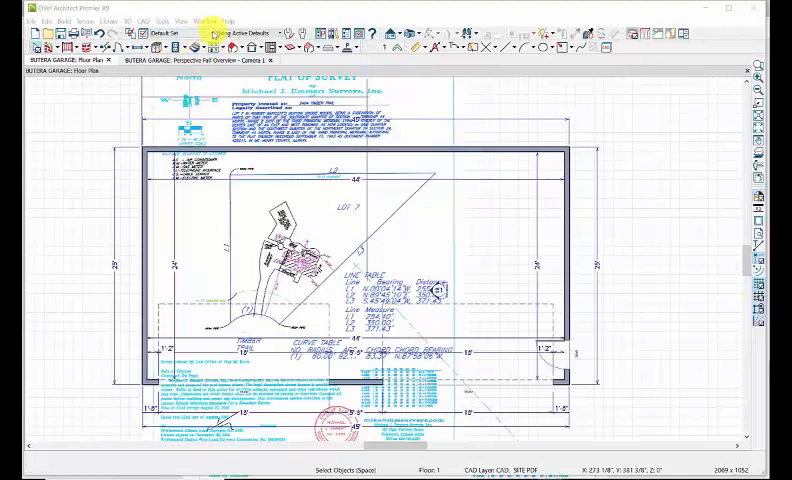
left_click(198, 44)
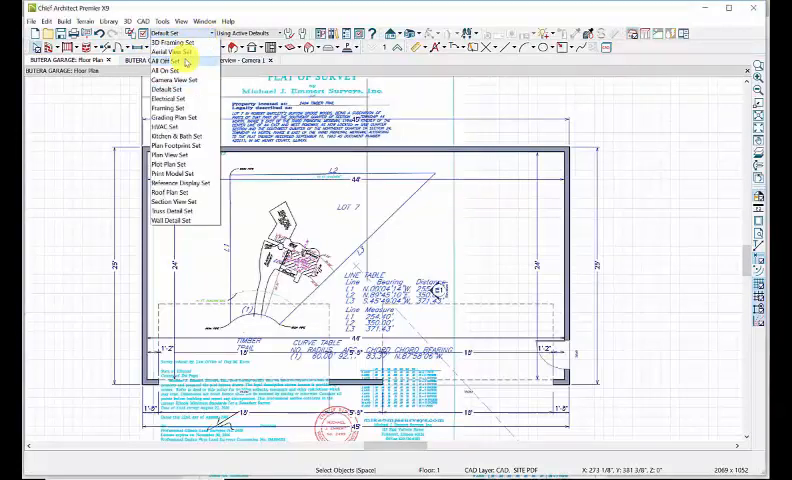
Apply All Off Set and display only the CAD, SITE PDF layer
left_click(164, 66)
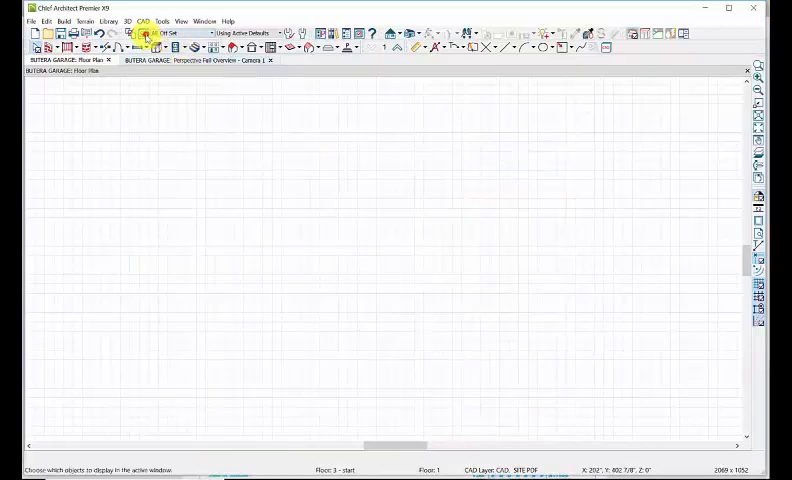
left_click(148, 32)
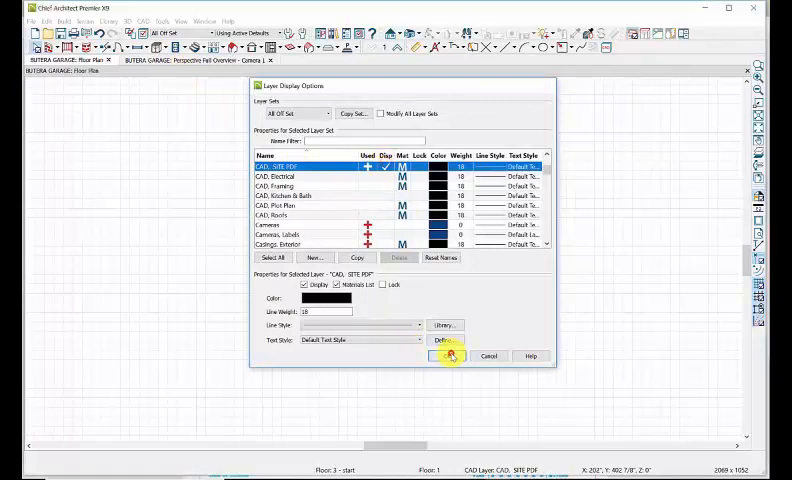
left_click(439, 356)
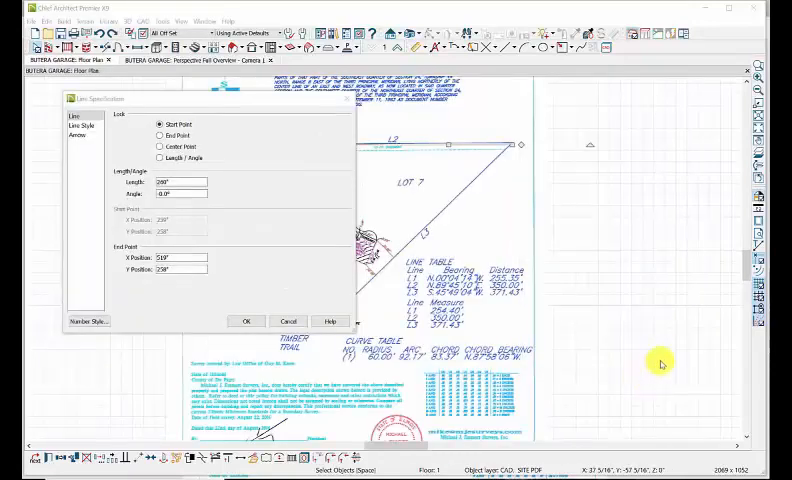
Trace a 260-inch line along the survey's L2 lot line
left_click(180, 181)
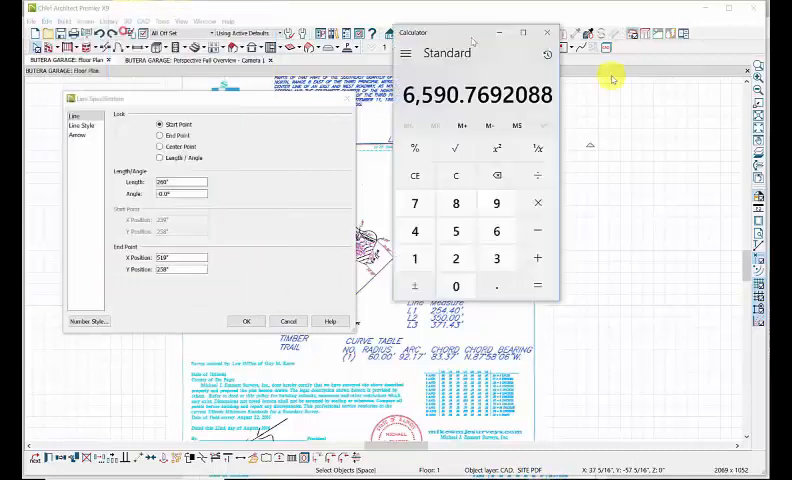
Compute 4200 ÷ 260 in Calculator for a 16.15 factor, then close line settings
left_click_drag(470, 33, 613, 84)
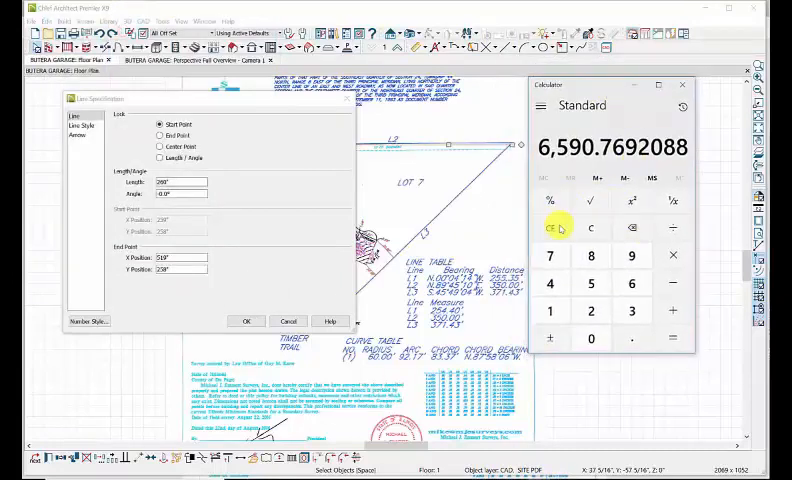
left_click(551, 227)
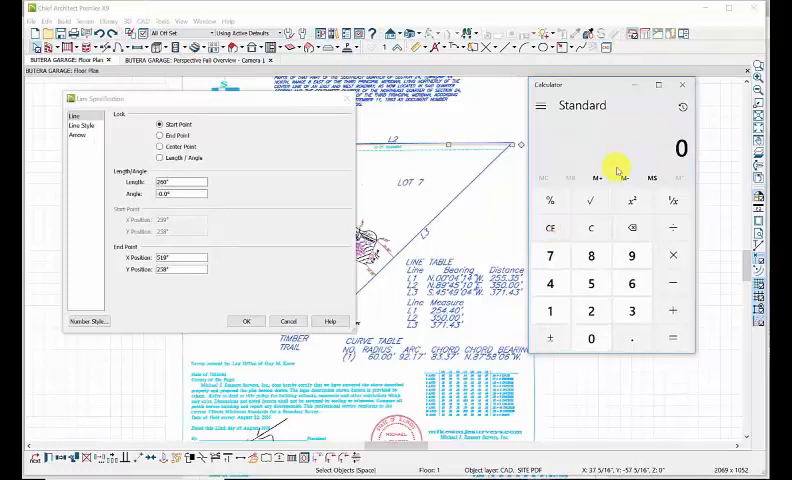
left_click(632, 311)
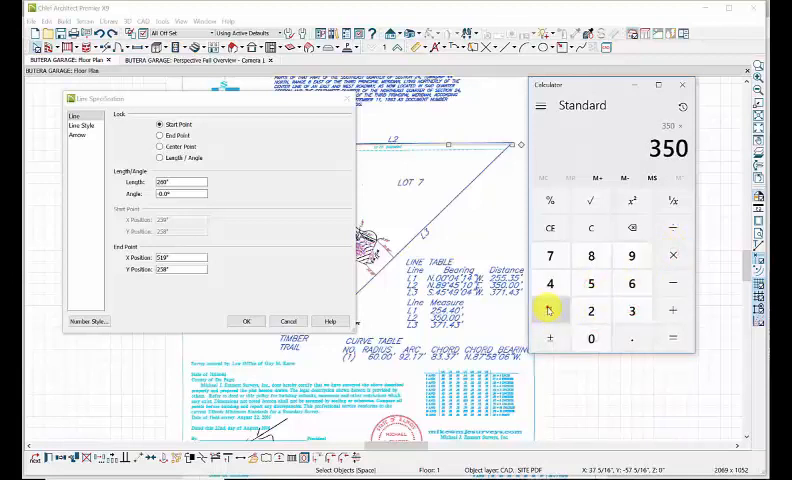
left_click(672, 338)
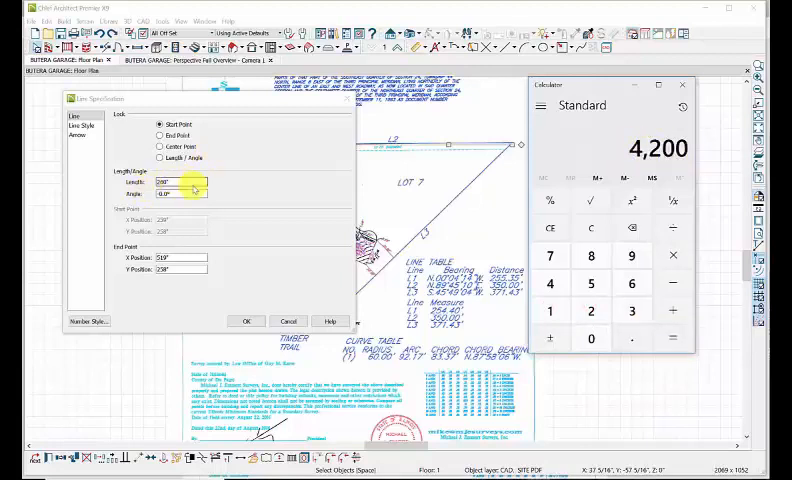
left_click(591, 310)
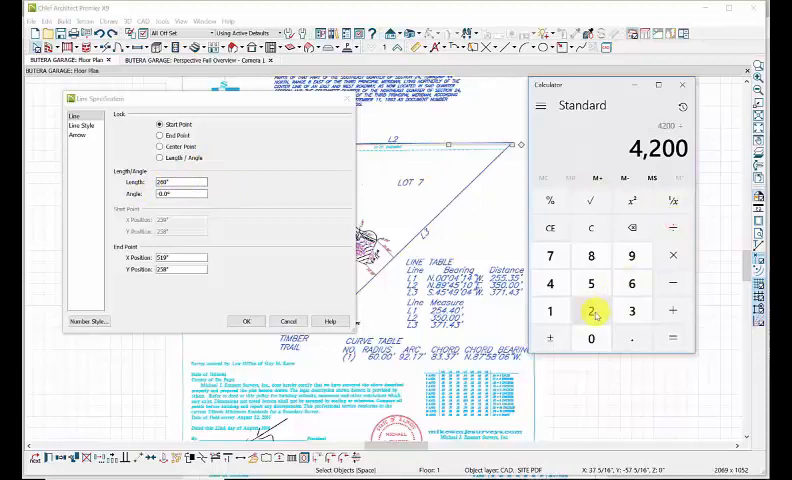
left_click(591, 338)
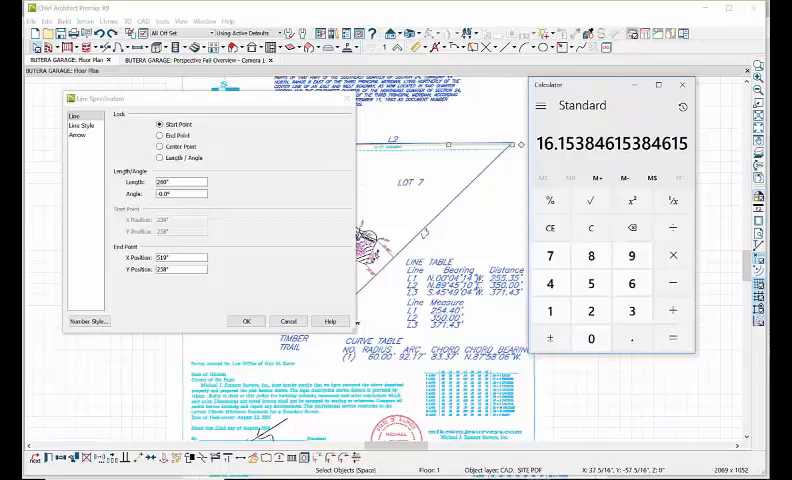
mouse_move(529, 283)
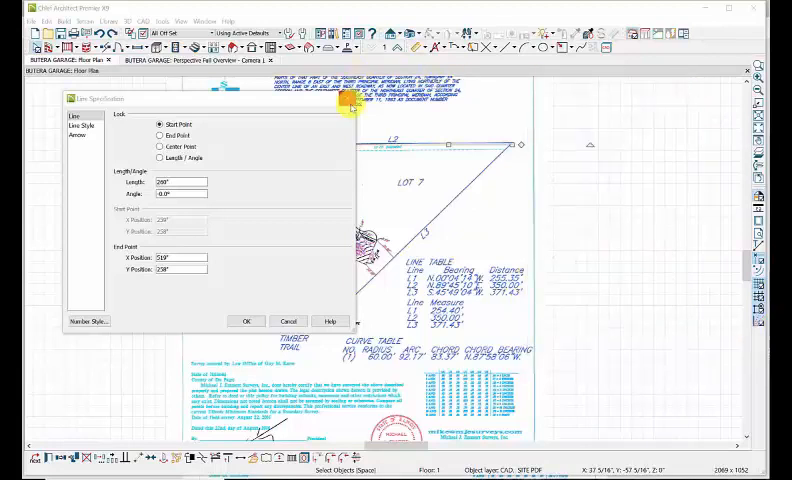
left_click(246, 321)
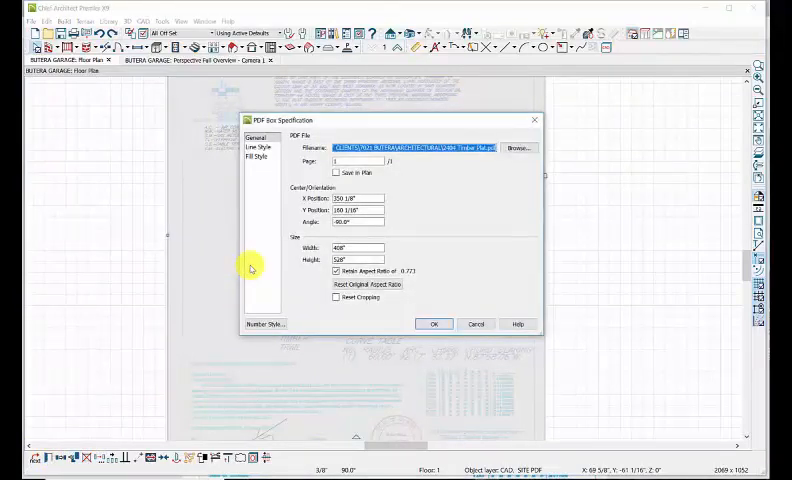
Close the Line Specification dialog and show the PDF box's 408 × 528 inch settings
left_click(356, 247)
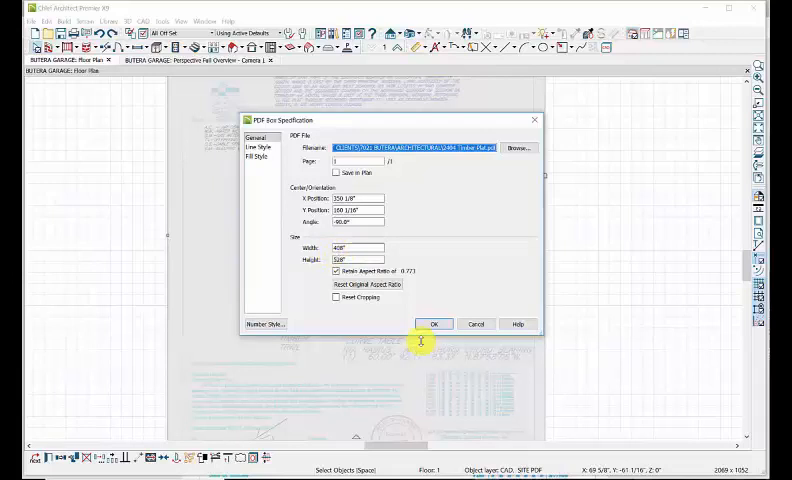
mouse_move(470, 429)
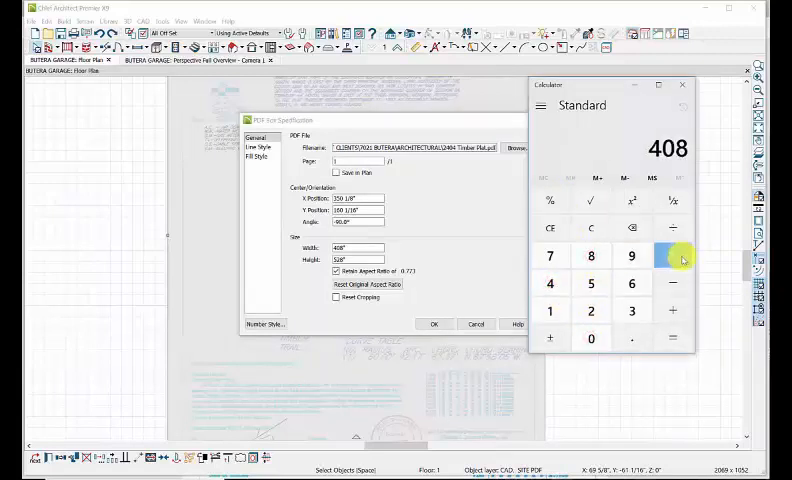
Multiply 408 by the recalled 16.1538 factor for 6,590.77, then return to PDF settings
left_click(672, 255)
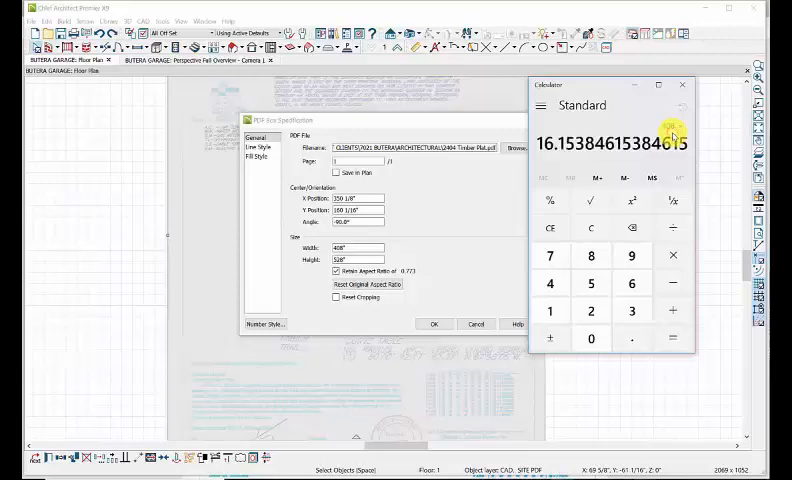
left_click(671, 338)
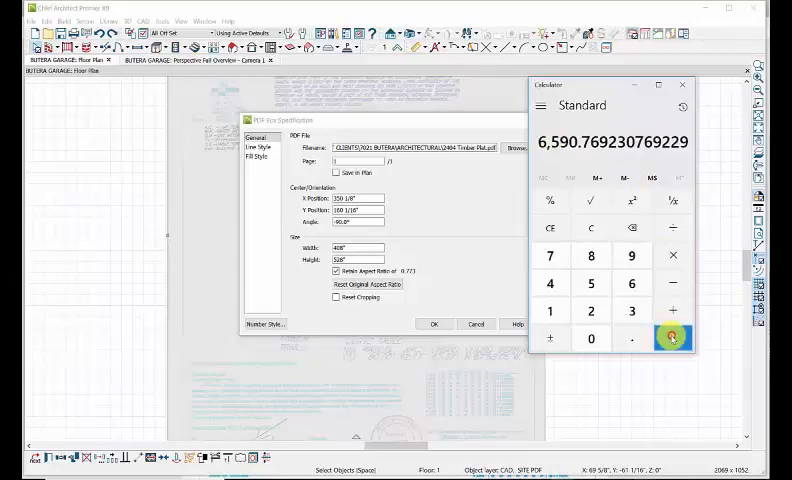
mouse_move(660, 133)
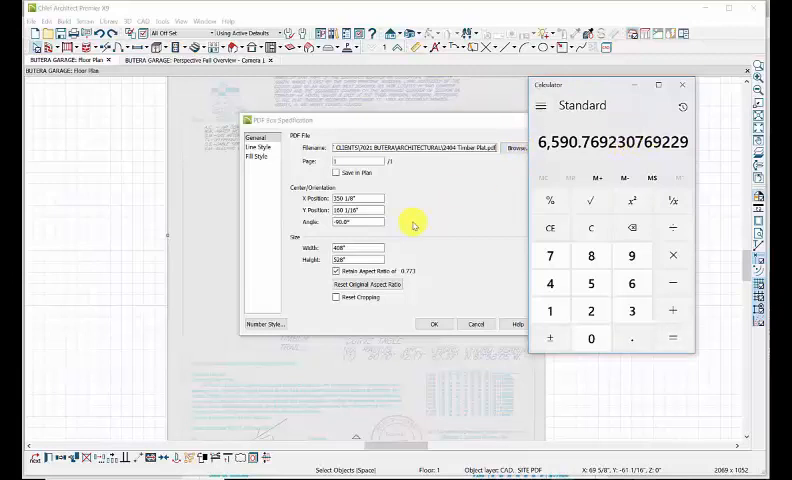
left_click(356, 247)
type("6590 3/")
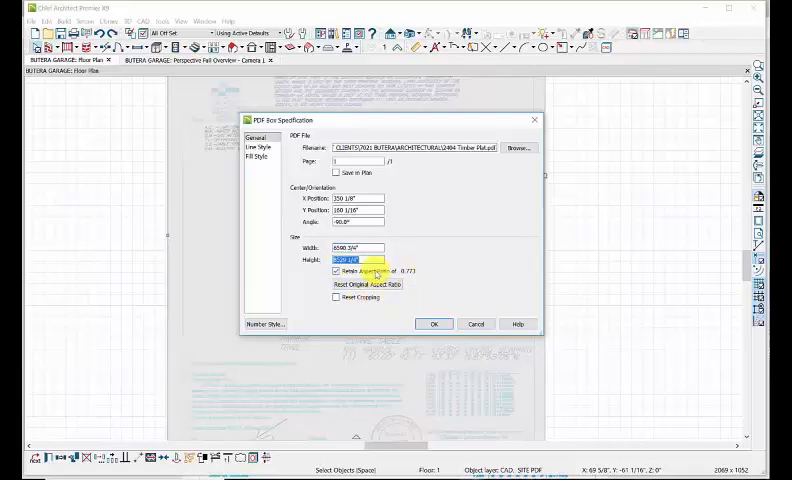
left_click(434, 323)
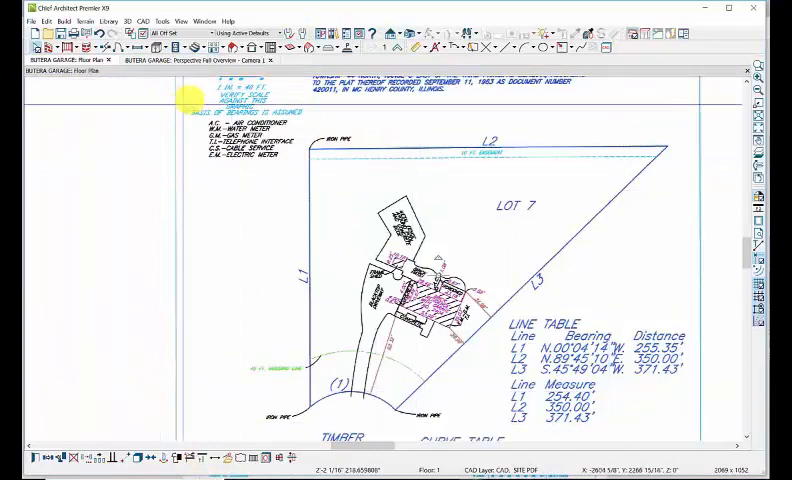
Open the line drawing tools list over the rescaled Lot 7 survey
left_click(496, 48)
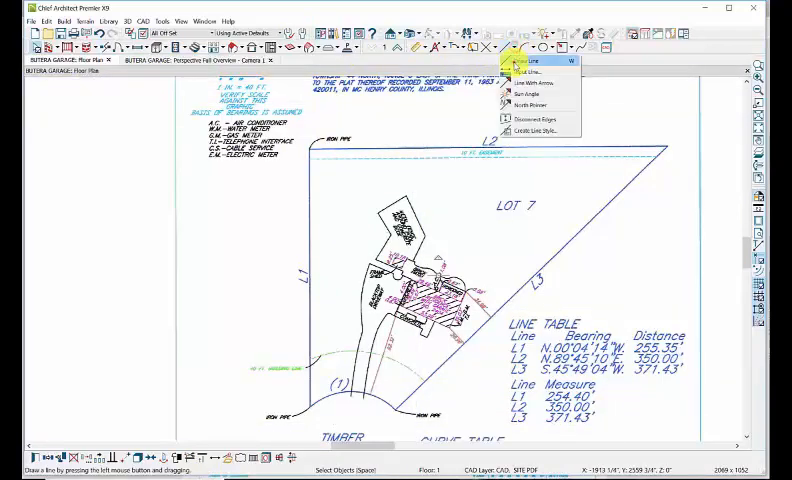
Choose Draw Line and draw a horizontal reference line across the plat
left_click(536, 63)
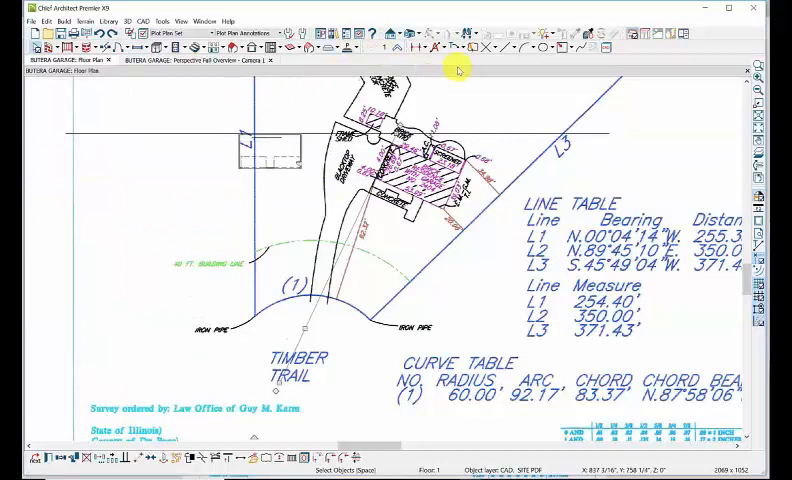
left_click(395, 38)
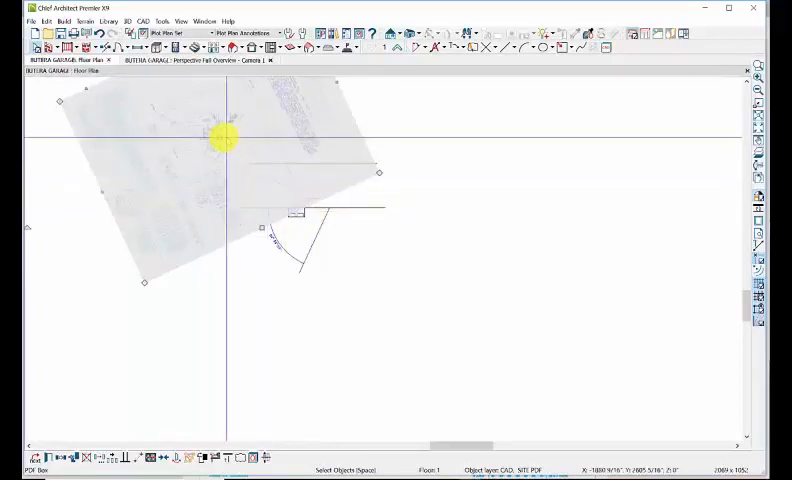
Drag the angled plat PDF over the plan's garage
left_click_drag(220, 138, 300, 242)
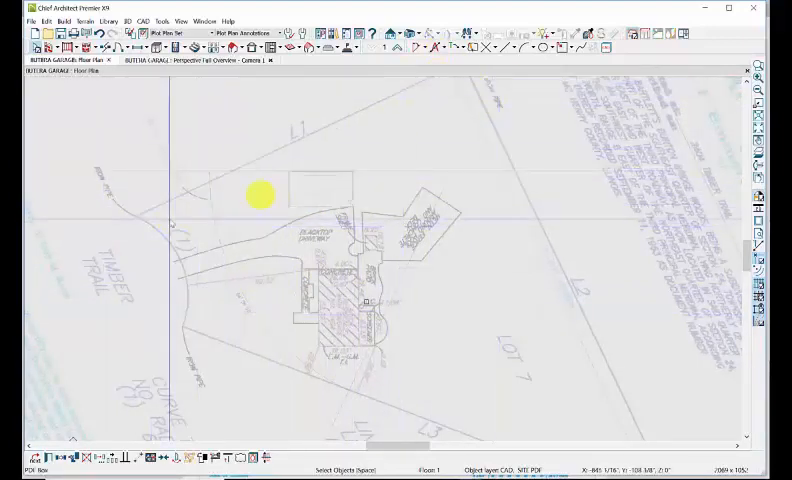
Pick the straight Draw Line tool for a line along the L1 property line
left_click(509, 47)
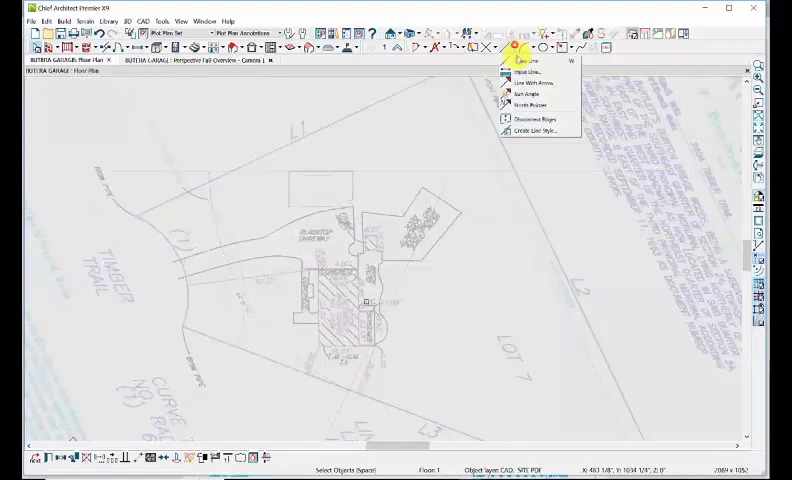
left_click(530, 62)
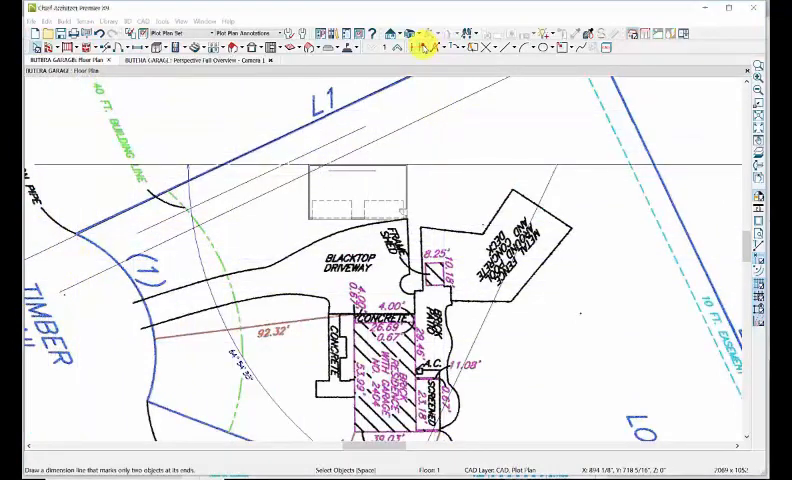
Pick the Point to Point Dimension tool for the garage-to-property-line measurement
left_click(416, 48)
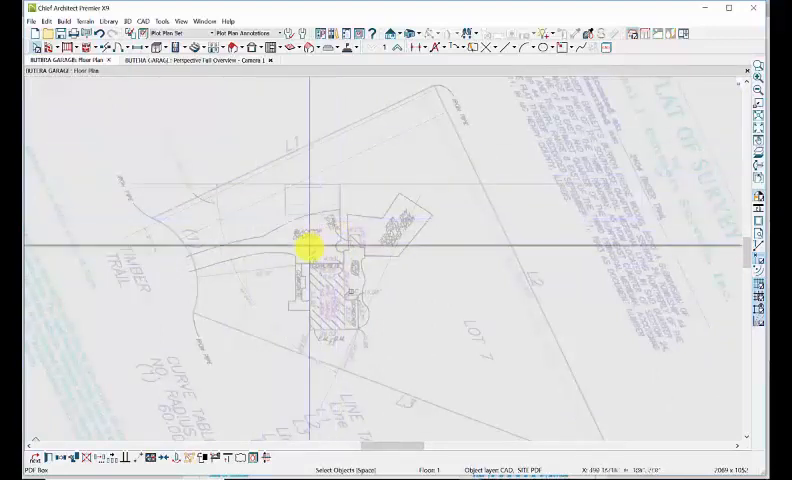
Drag the plat PDF so its lot lines frame the garage
left_click_drag(305, 250, 277, 165)
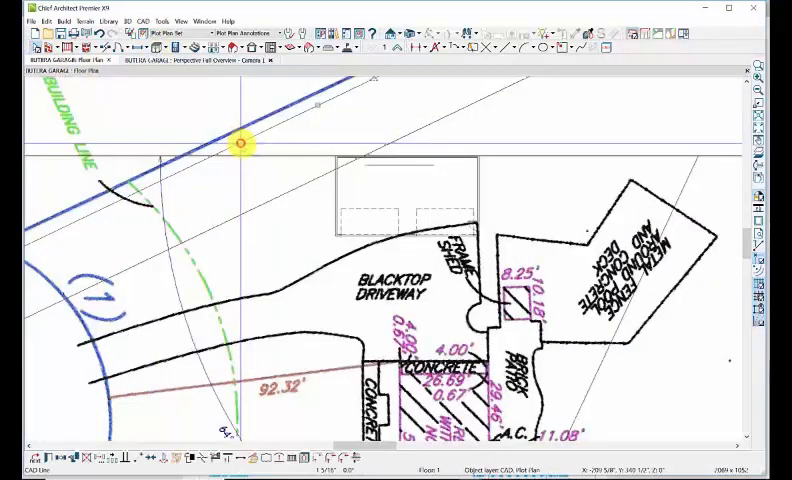
Shift the reference line toward the garage and extend it to the garage corner
left_click_drag(243, 145, 318, 105)
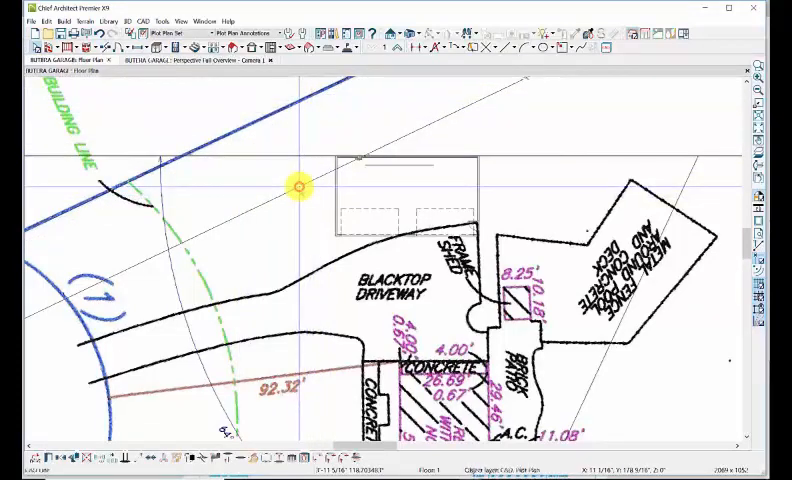
left_click_drag(298, 187, 352, 155)
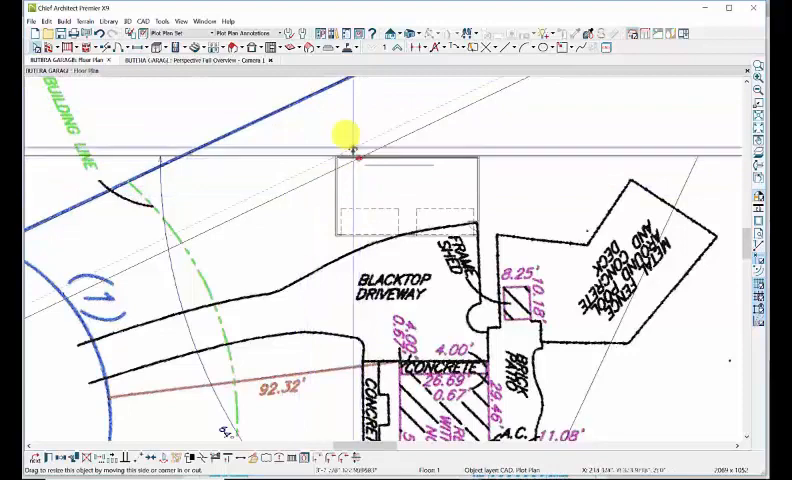